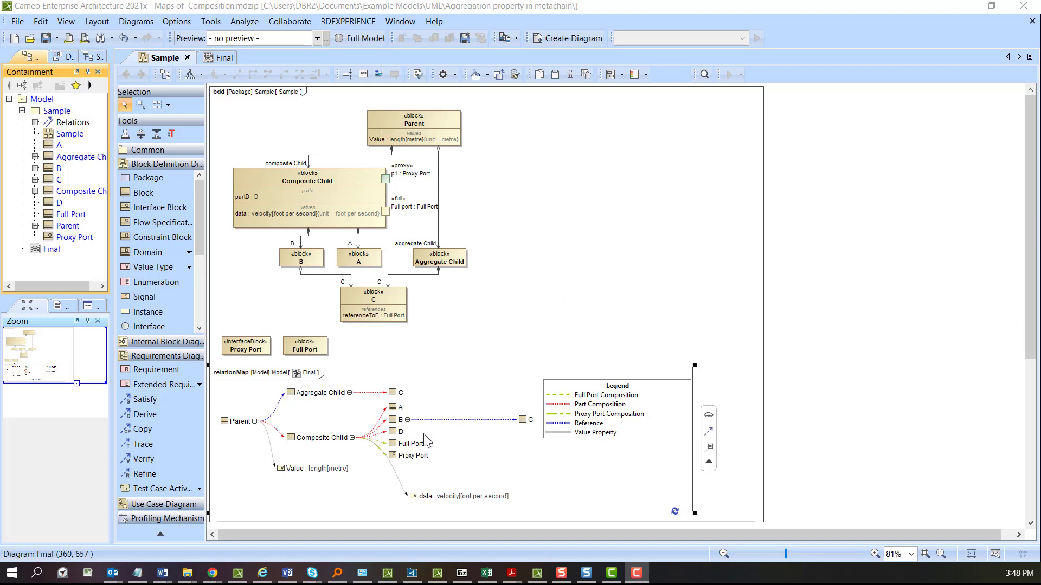
mouse_move(365, 381)
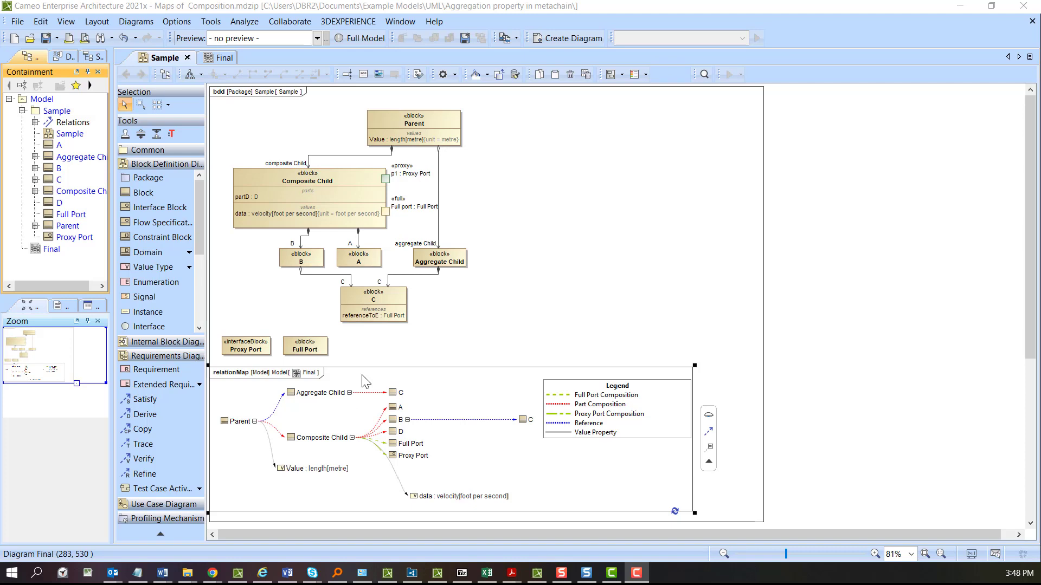
mouse_move(619, 406)
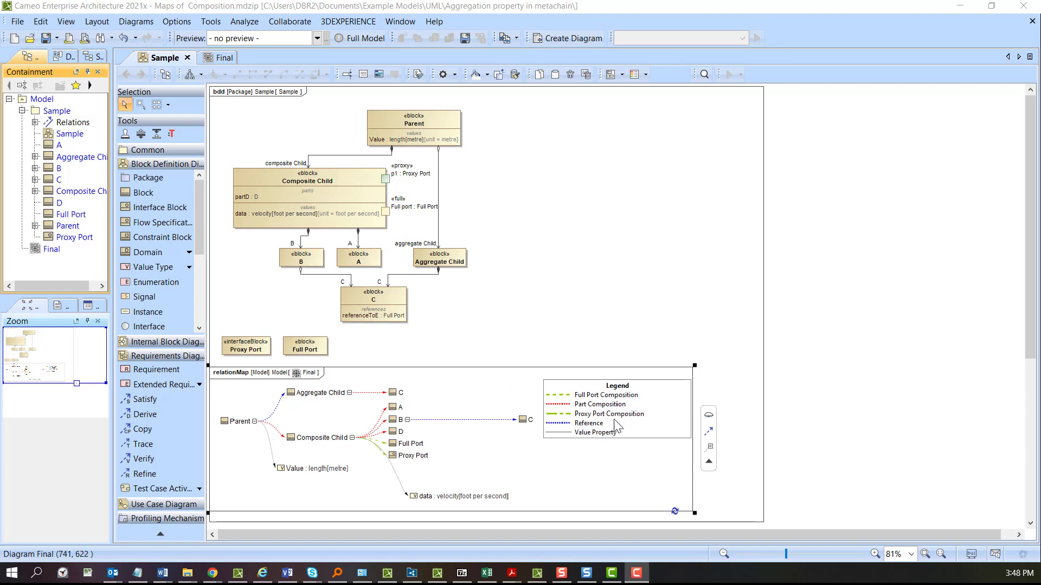
mouse_move(626, 457)
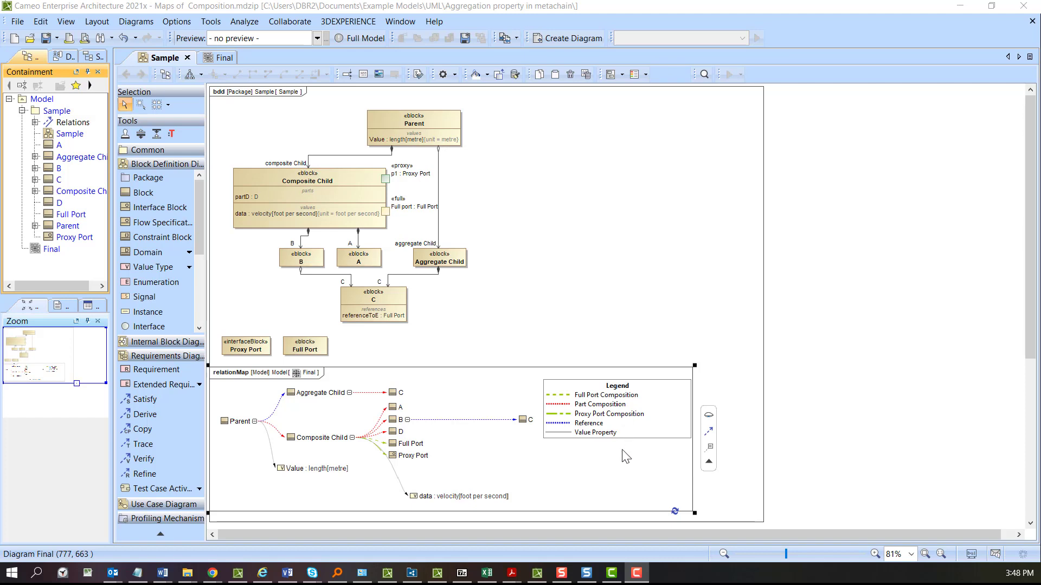
mouse_move(594, 440)
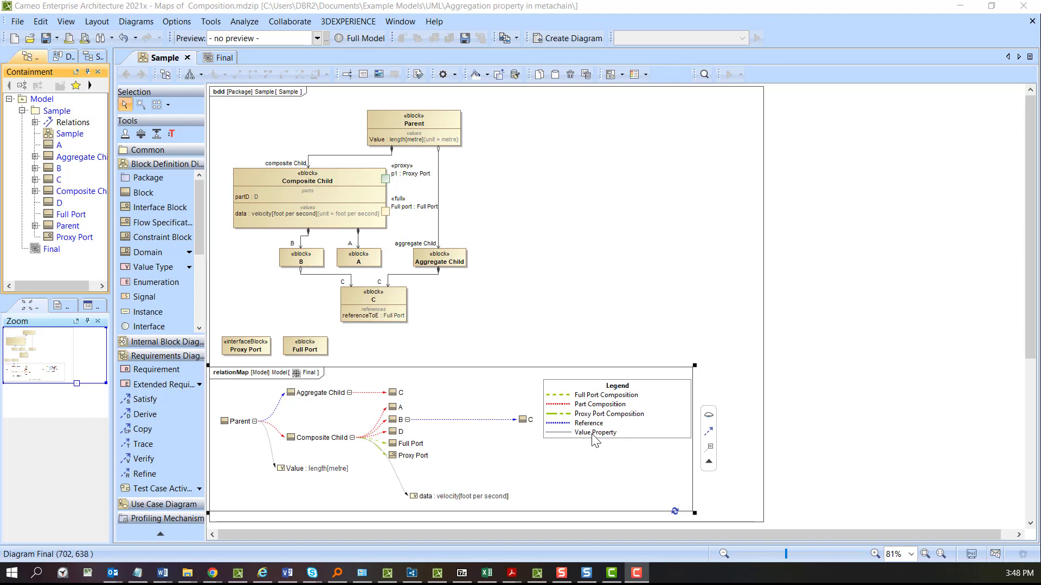
mouse_move(619, 417)
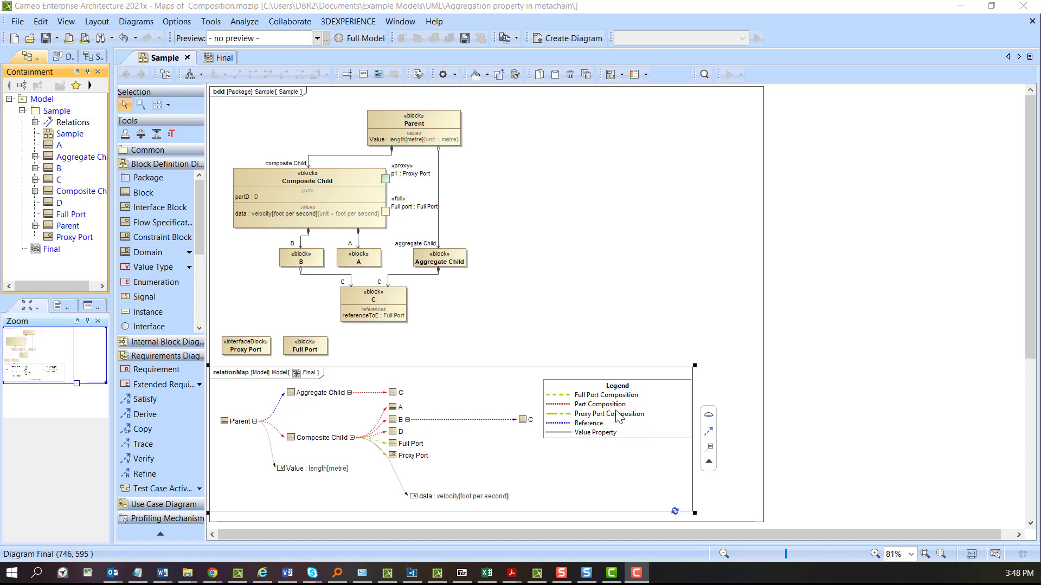
mouse_move(319, 234)
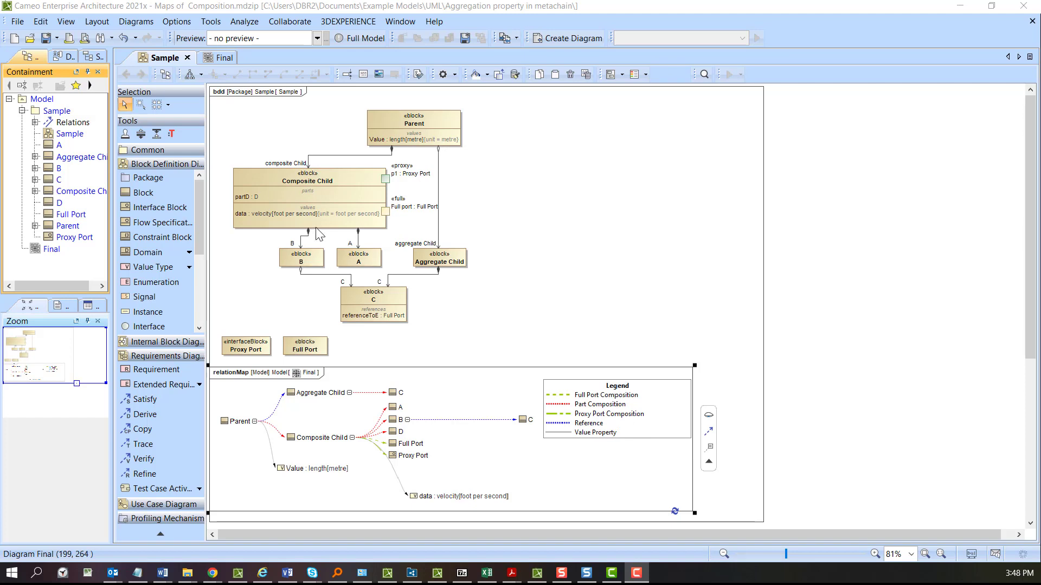
- Create a relation map under Model and start its structure from the Parent block
click(41, 99)
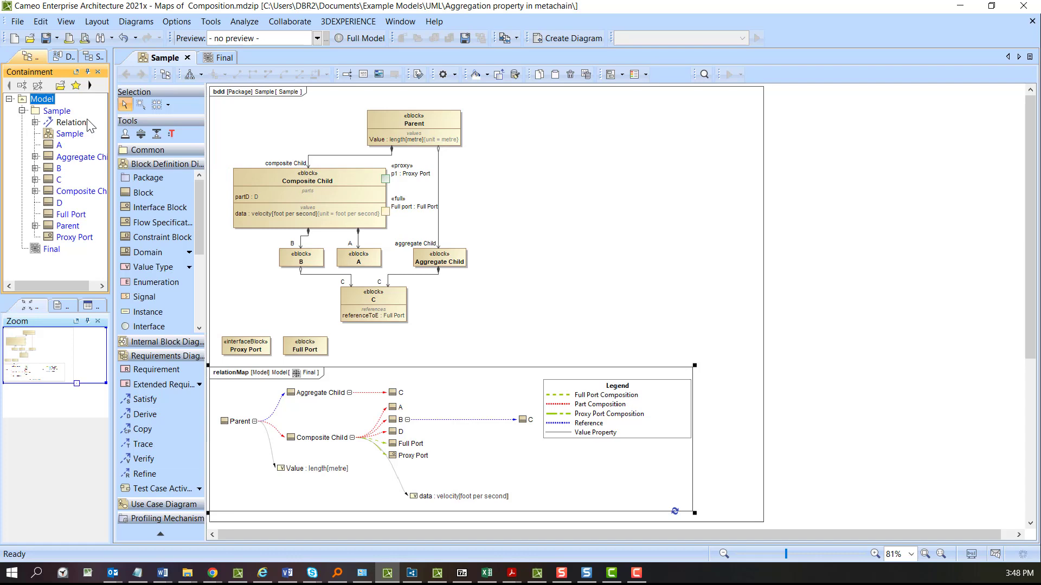
text(ma)
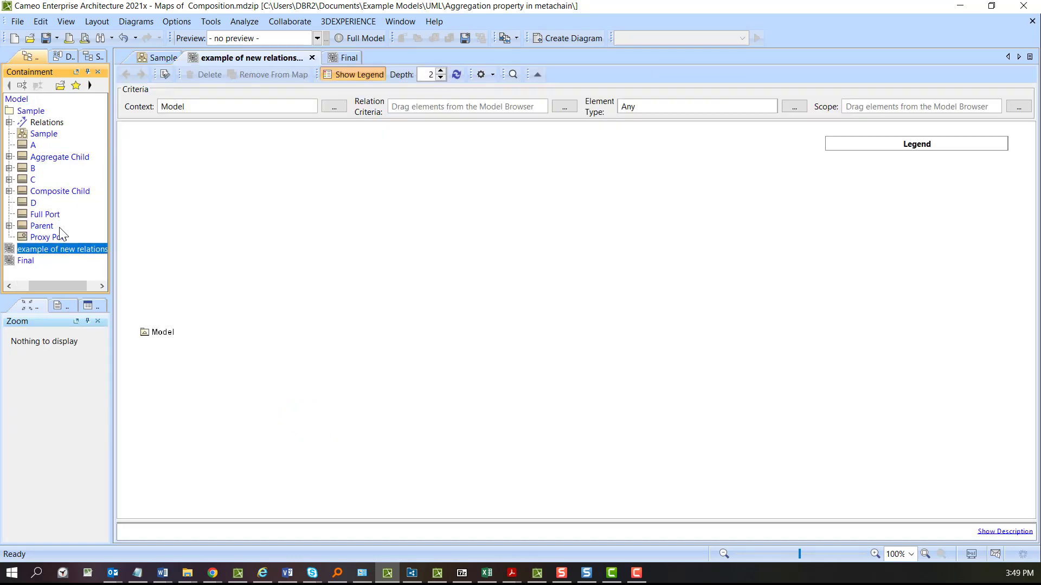
double_click(43, 226)
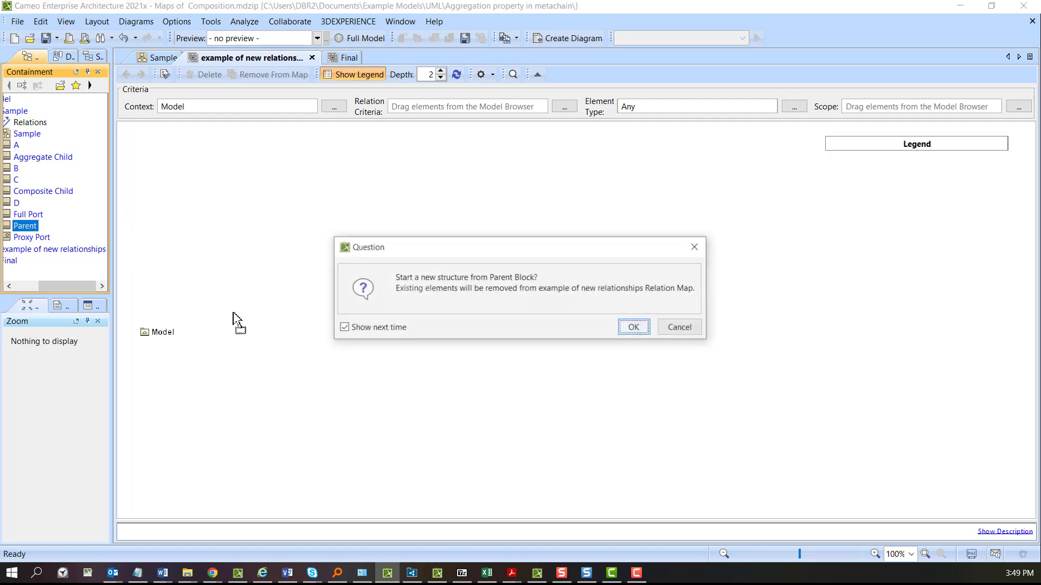
click(631, 326)
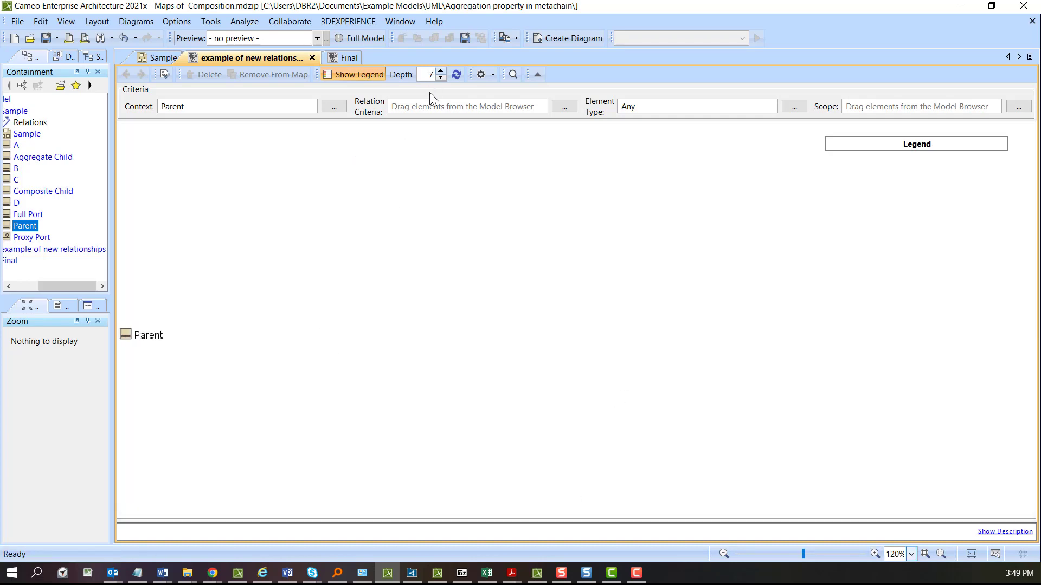
- Add a Metachain Navigation operation to the relation criteria and change its context from THIS to null
click(563, 106)
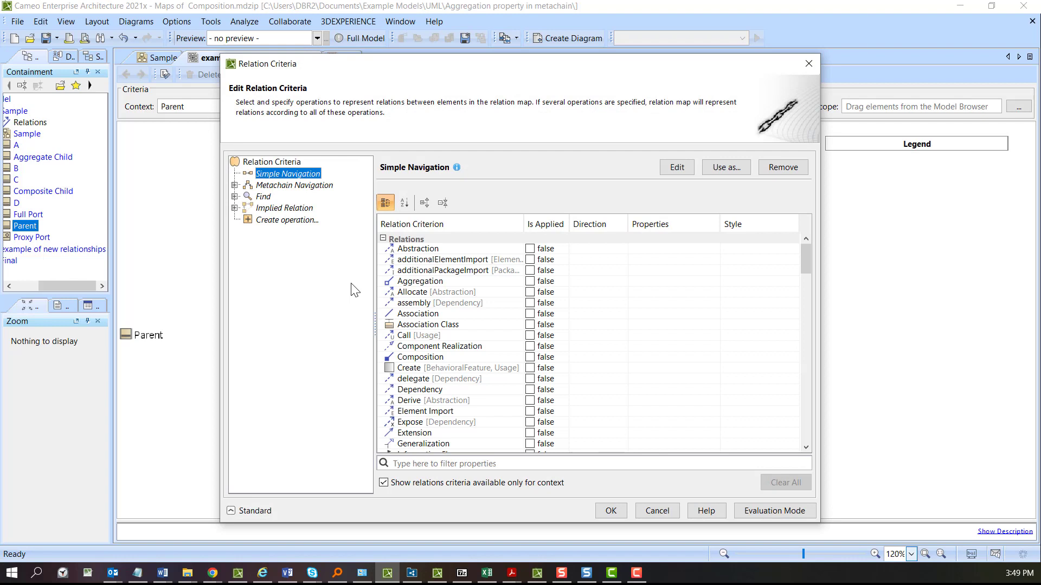
click(294, 185)
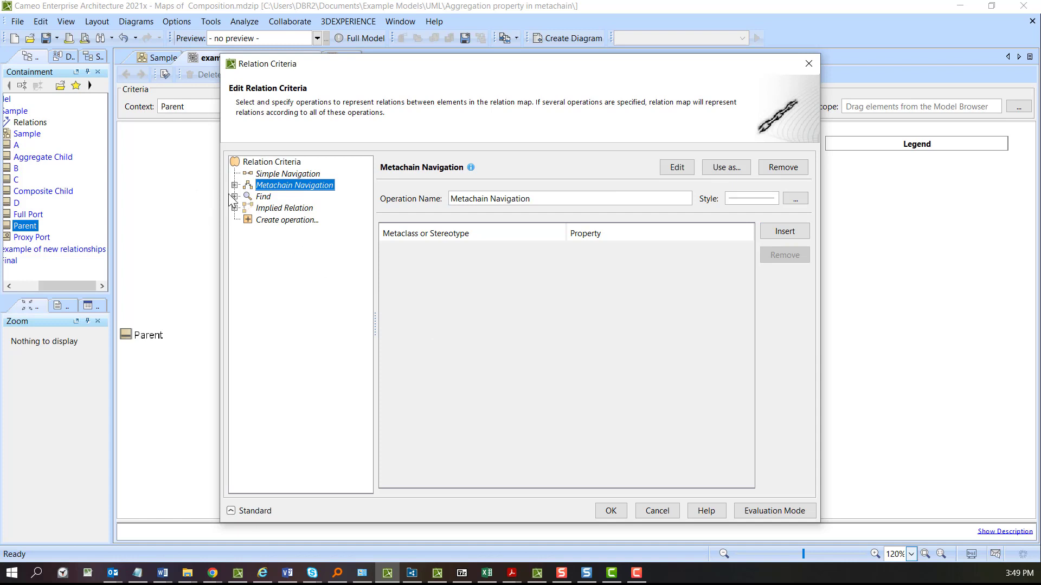
click(235, 184)
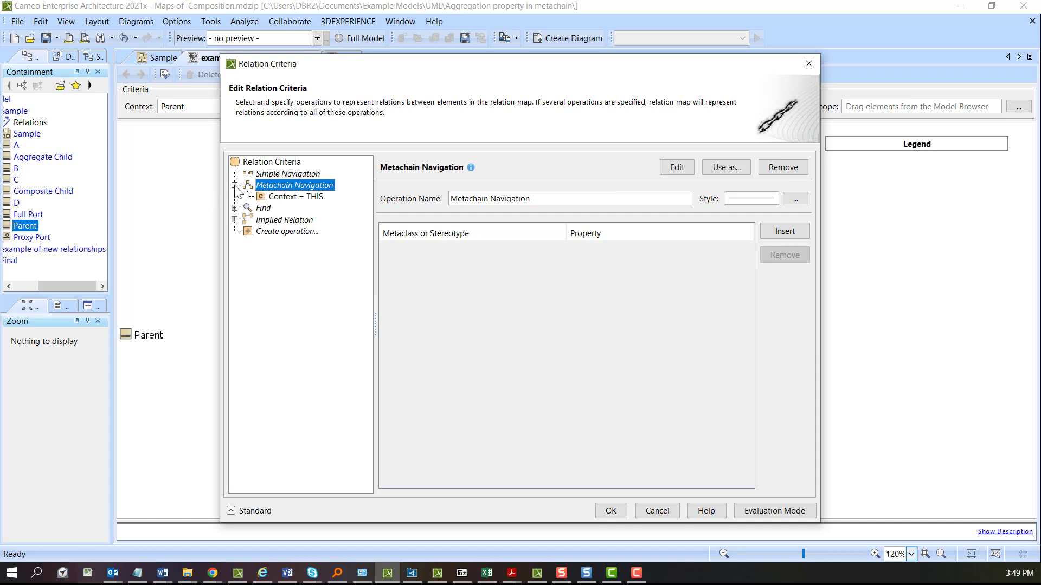
click(295, 196)
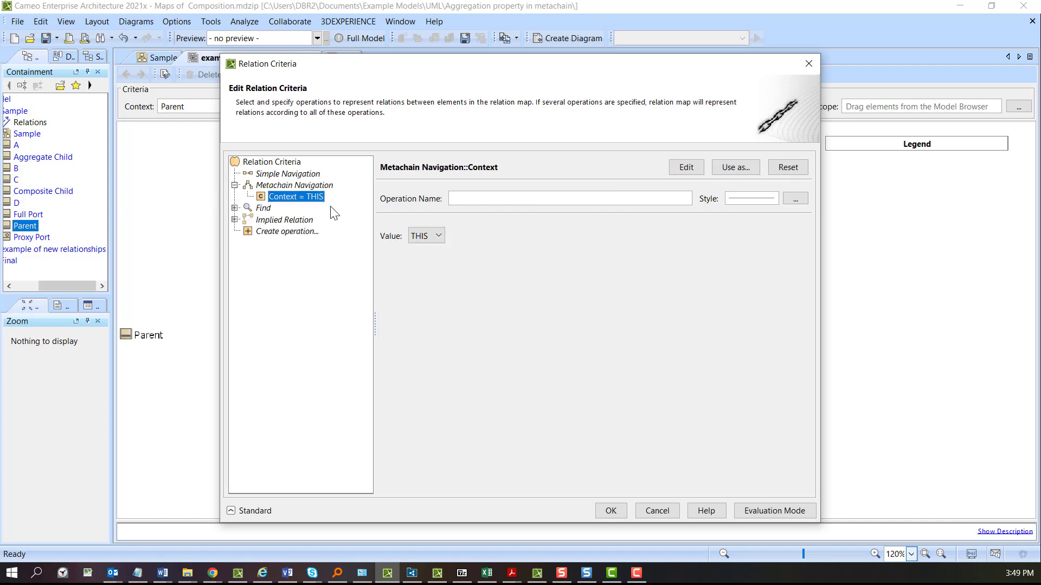
click(422, 235)
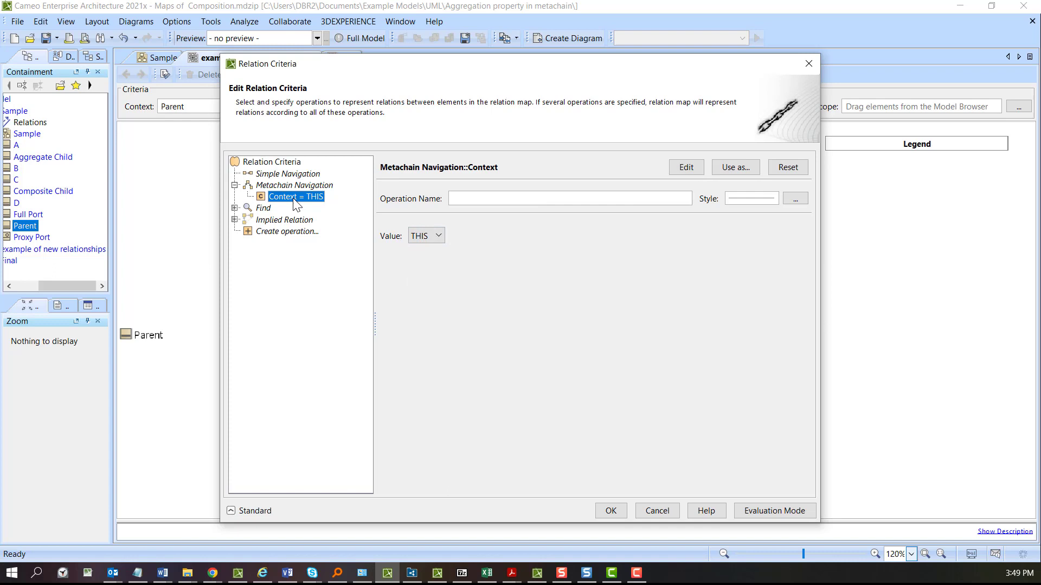
click(787, 167)
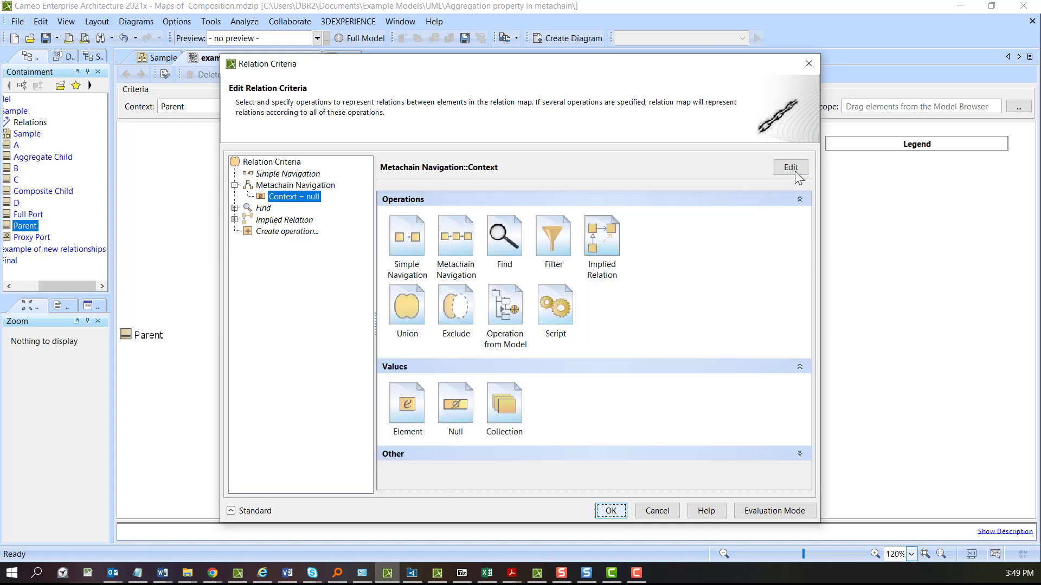
mouse_move(600, 246)
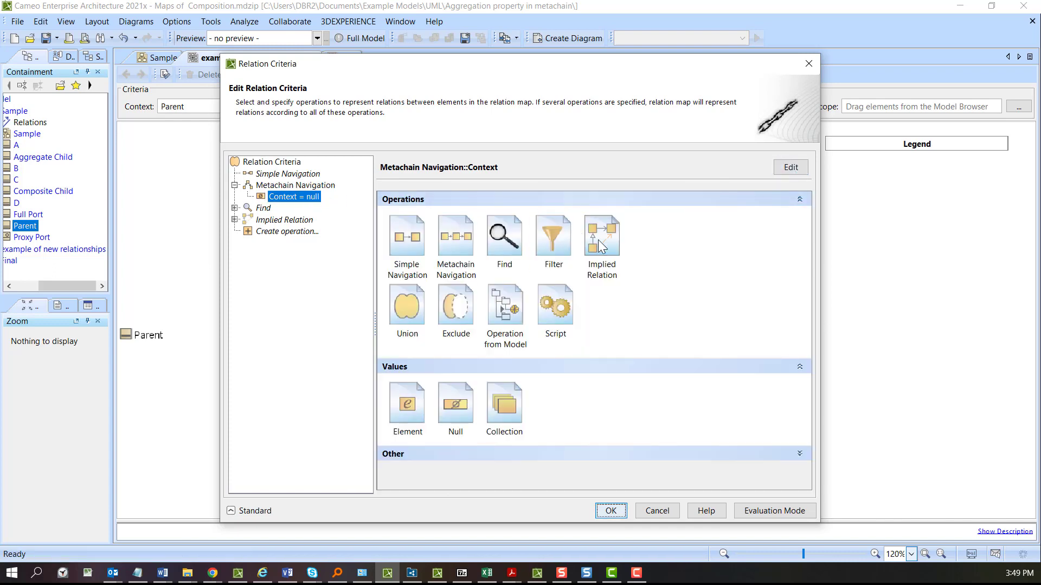
click(295, 185)
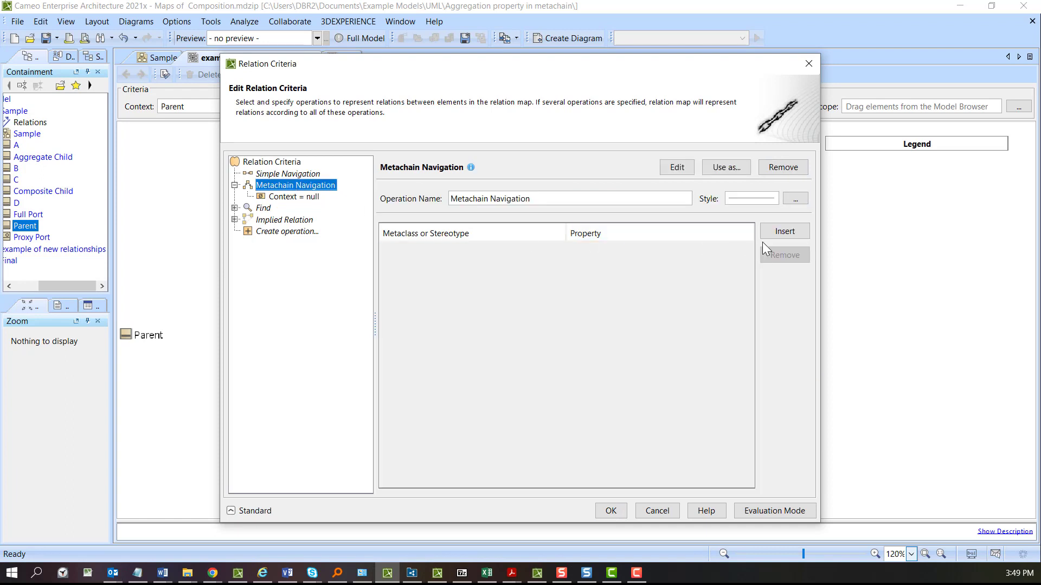
- Make the metachain navigate from the Property metaclass through its Type property
click(784, 231)
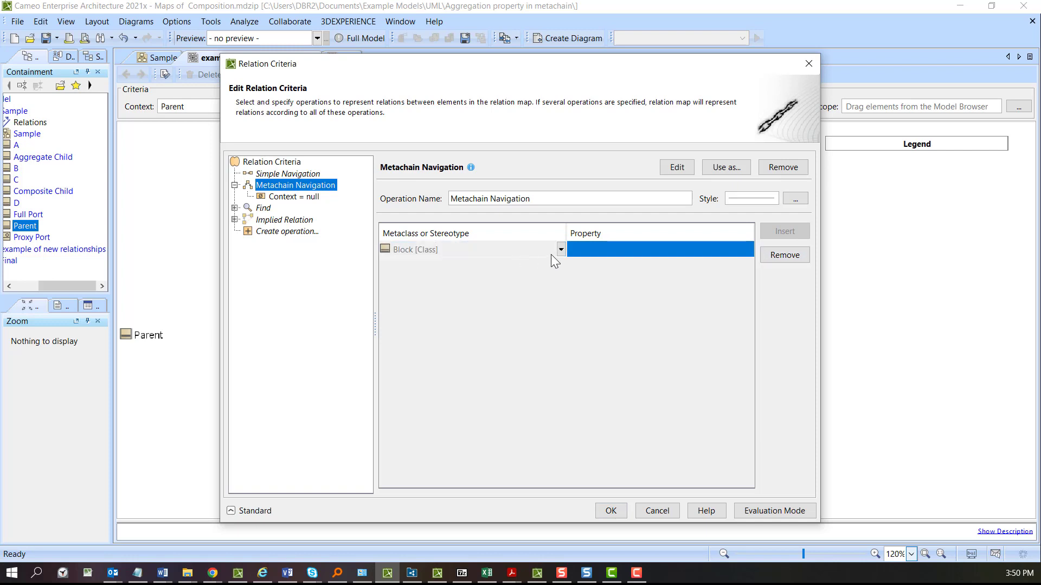
click(561, 250)
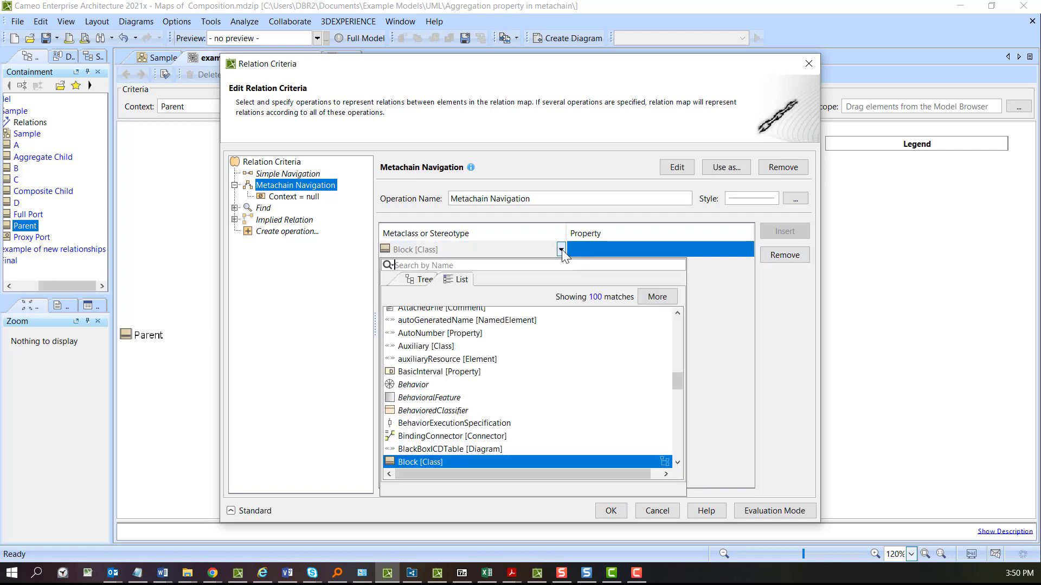
text(proper)
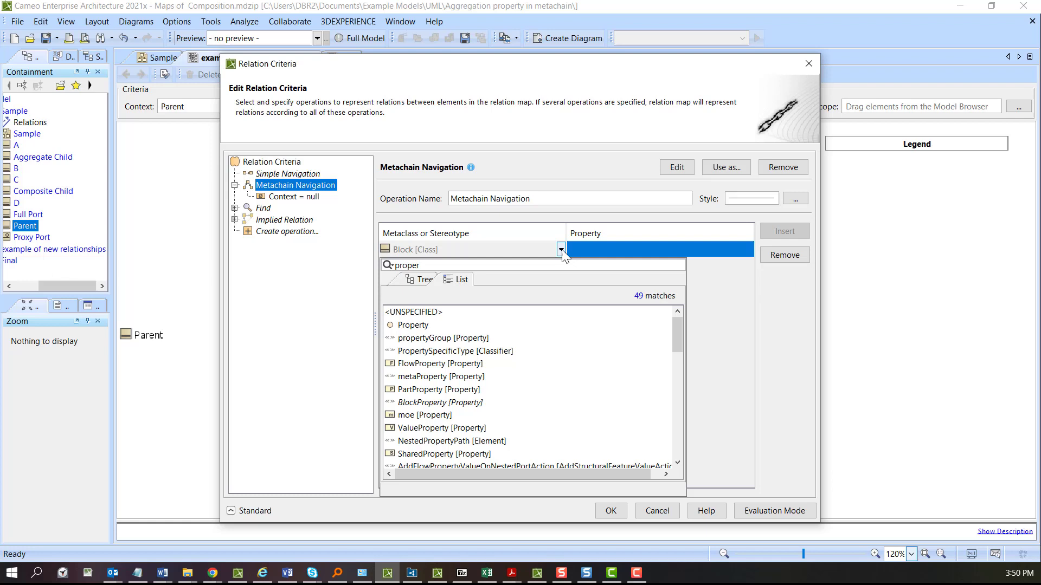
click(412, 325)
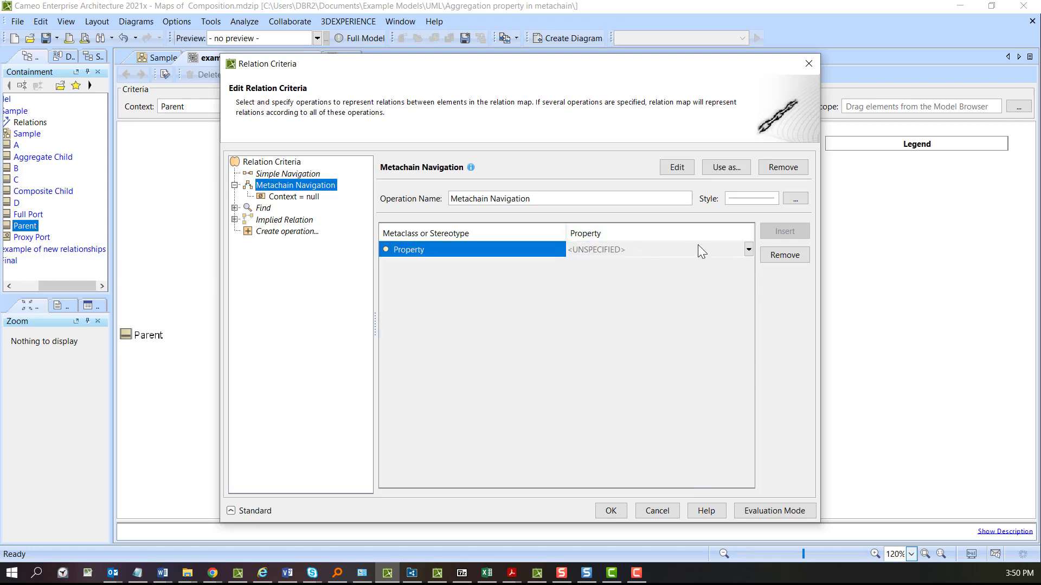
click(749, 249)
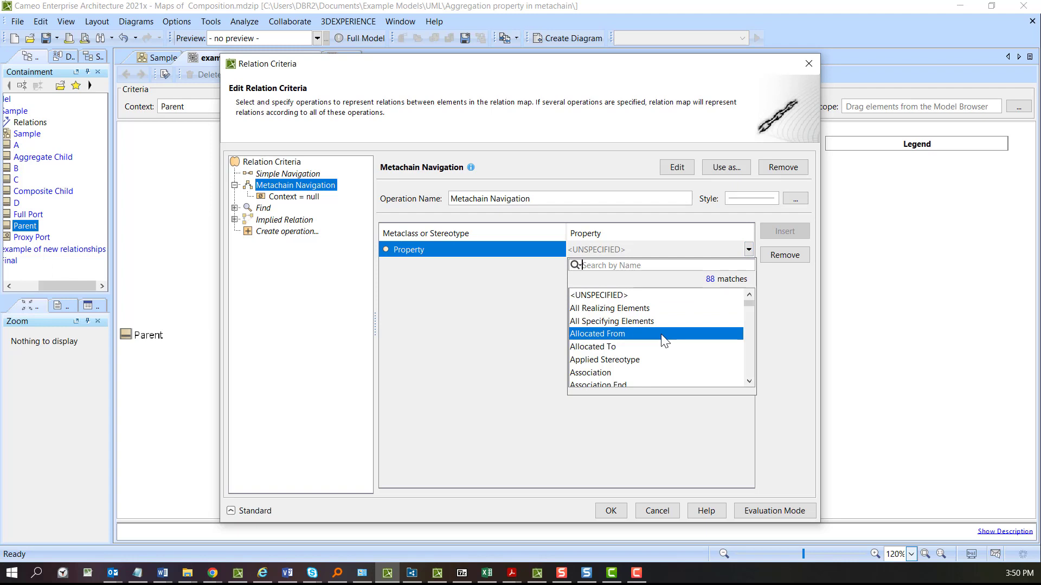
text(type)
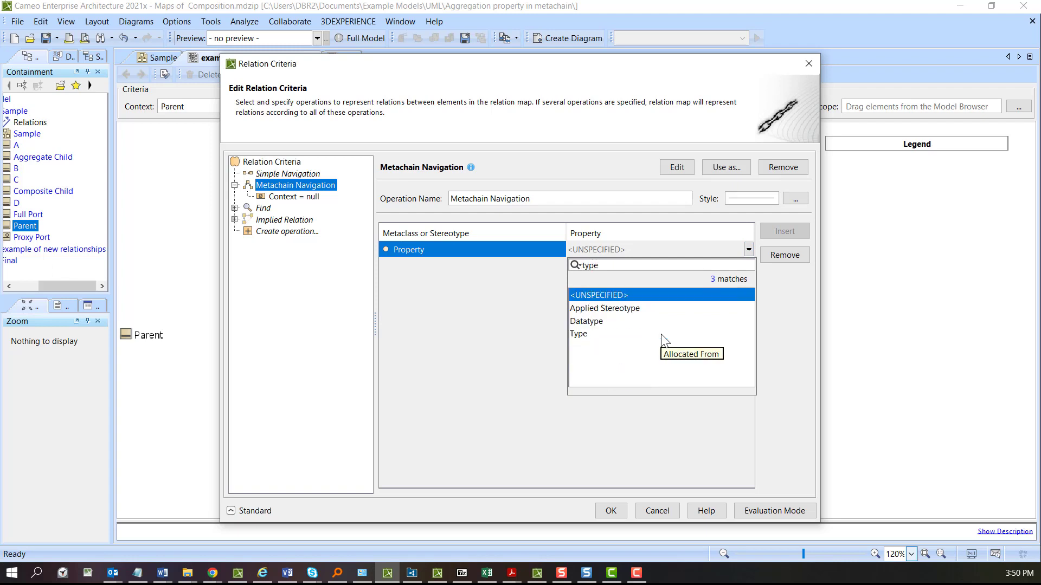
click(577, 334)
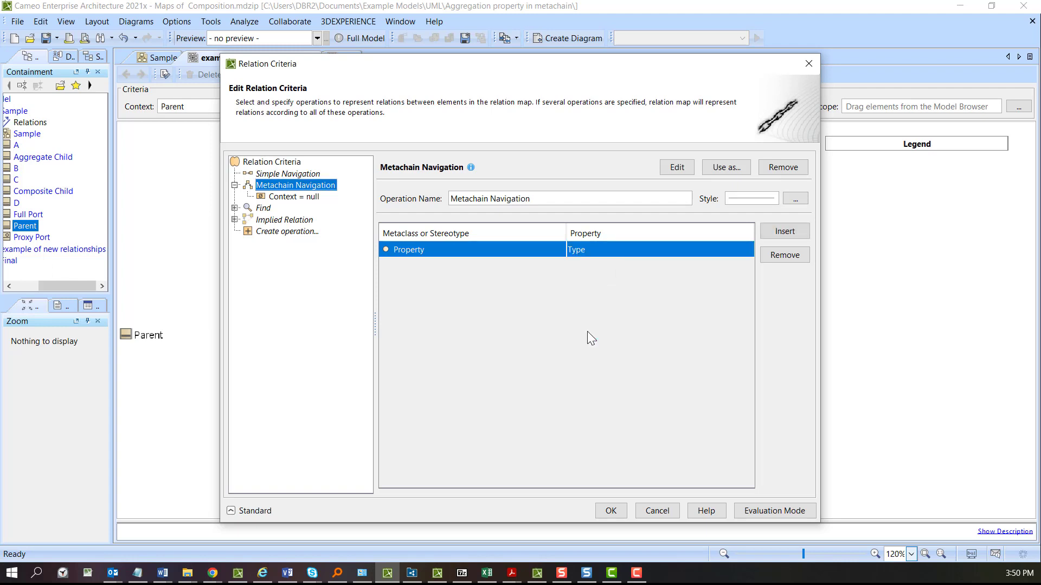
mouse_move(604, 428)
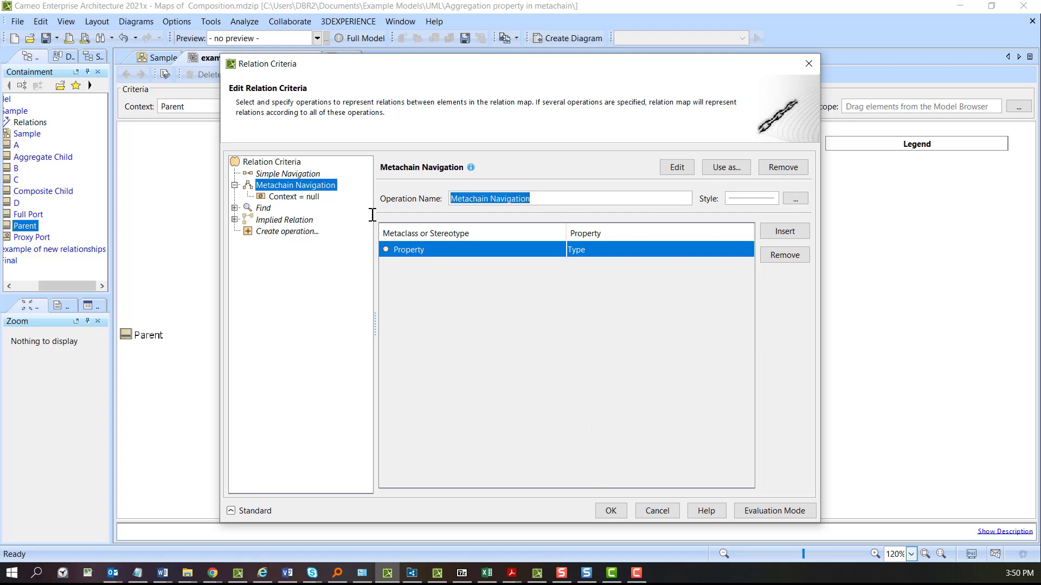
- Name the operation Part Property and give its relations their own line style
text(Part (P)
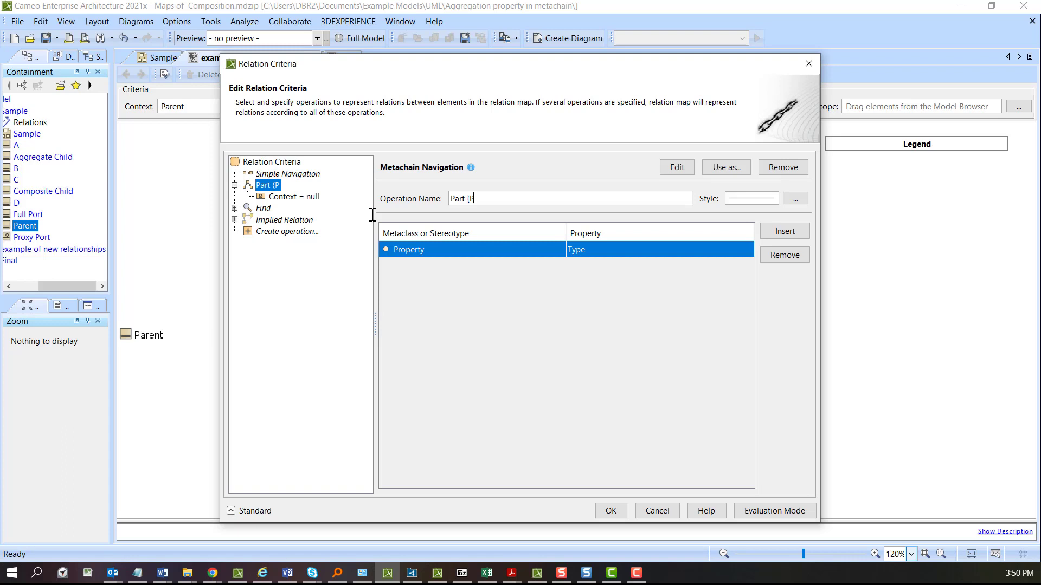
click(795, 197)
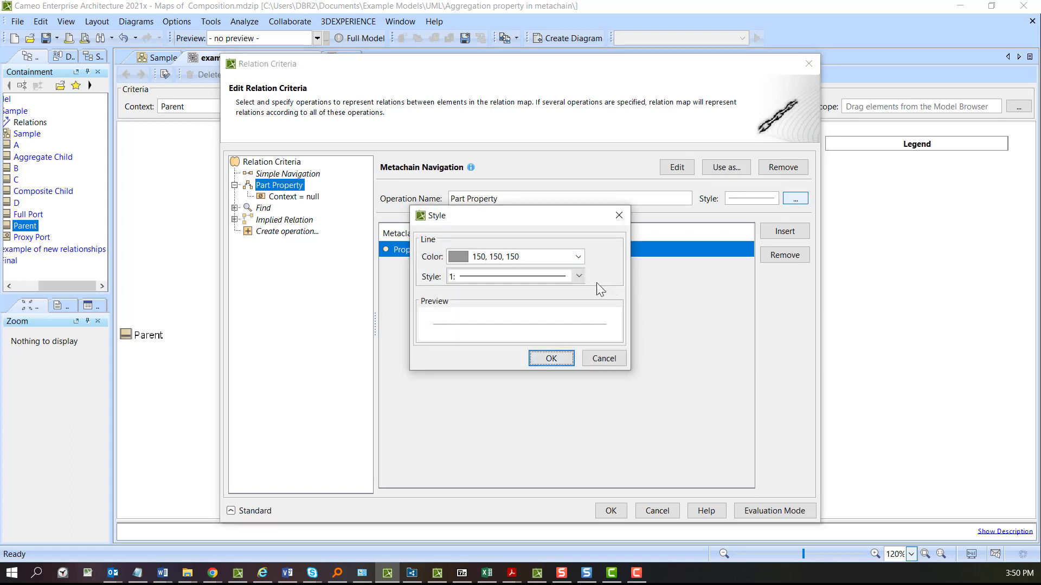
click(550, 359)
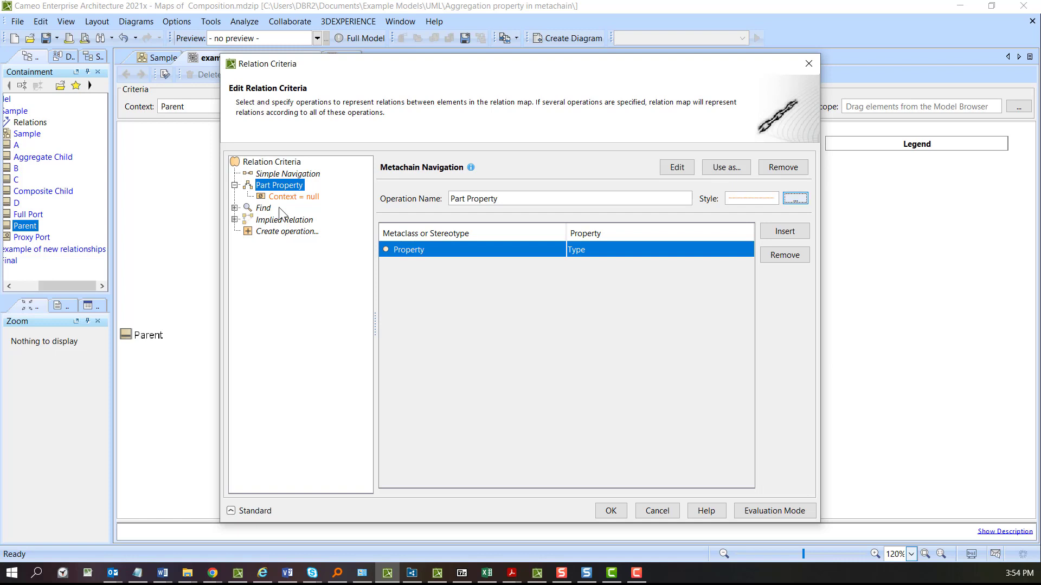
- Use Part Property as a filter whose input navigates from Block through Owned Attribute
click(291, 196)
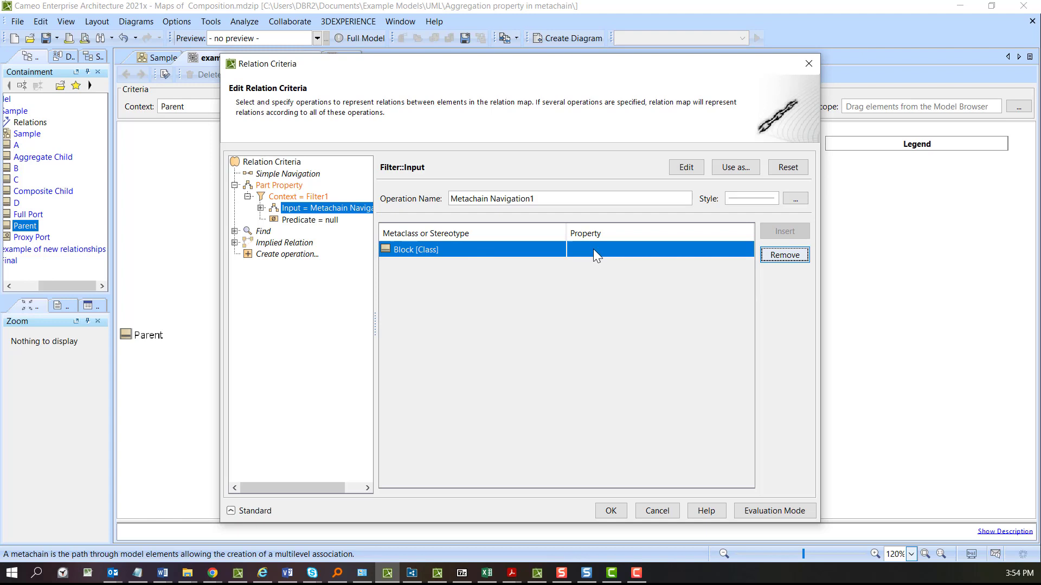
click(657, 250)
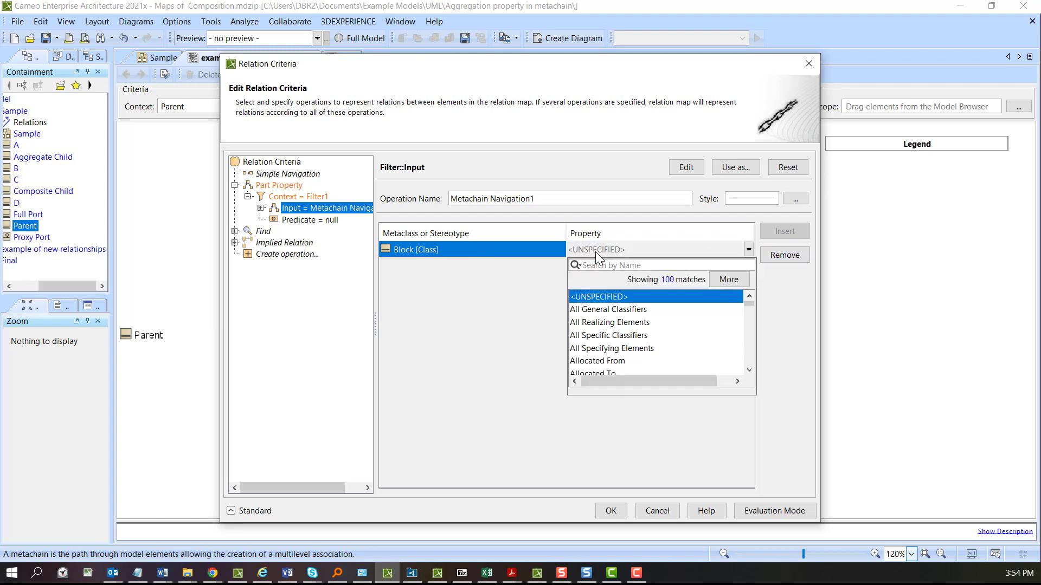
text(a)
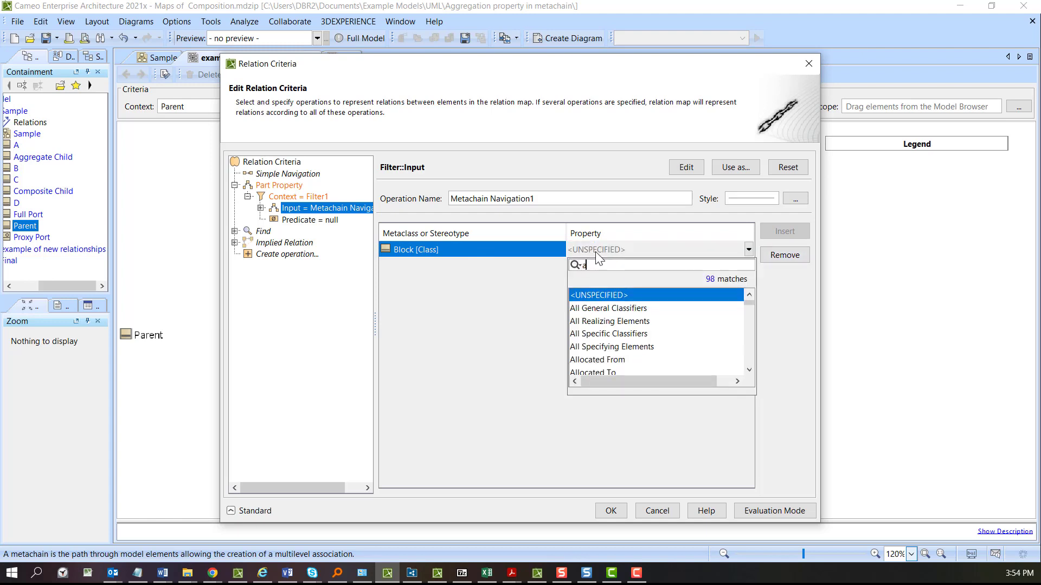
text(ttr)
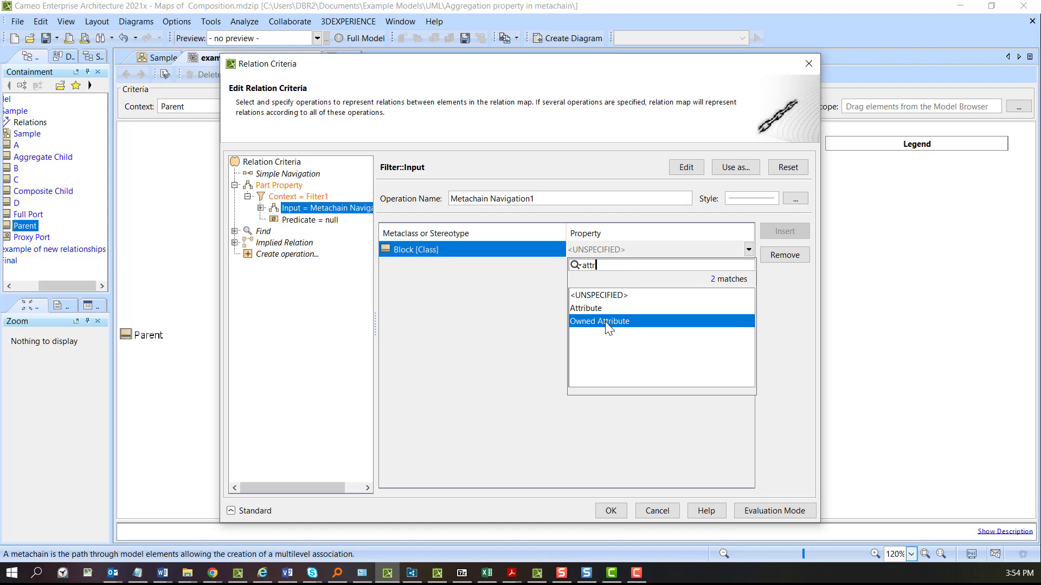
click(599, 321)
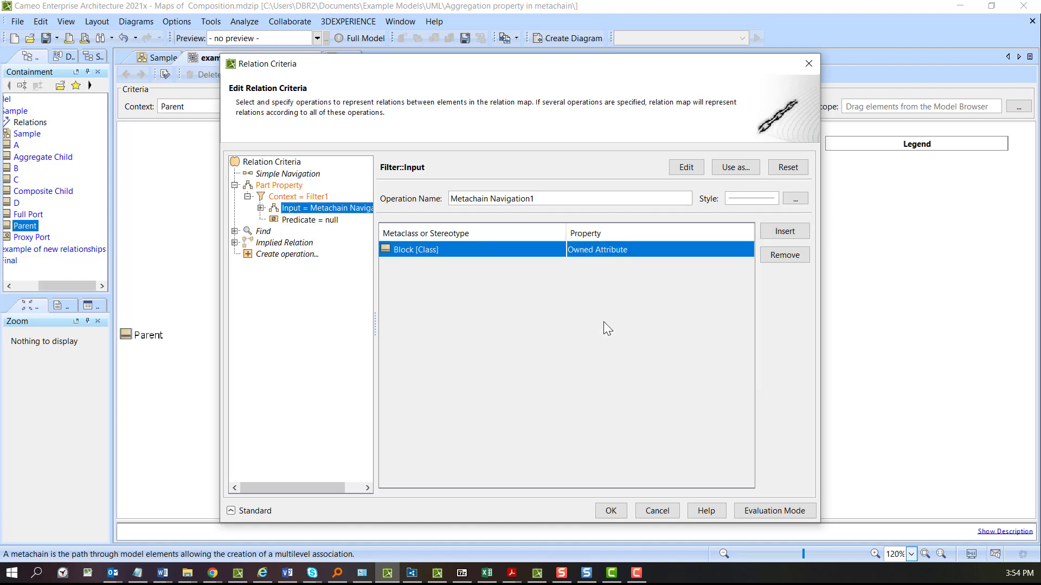
- Set the filter predicate to a property test requiring composite Aggregation and apply the criteria
click(310, 220)
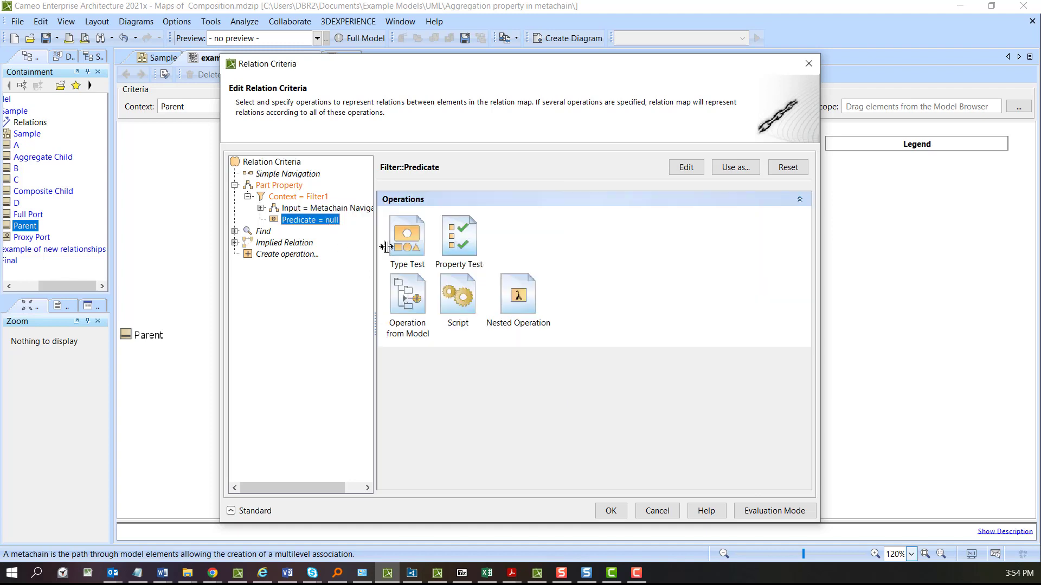
mouse_move(458, 236)
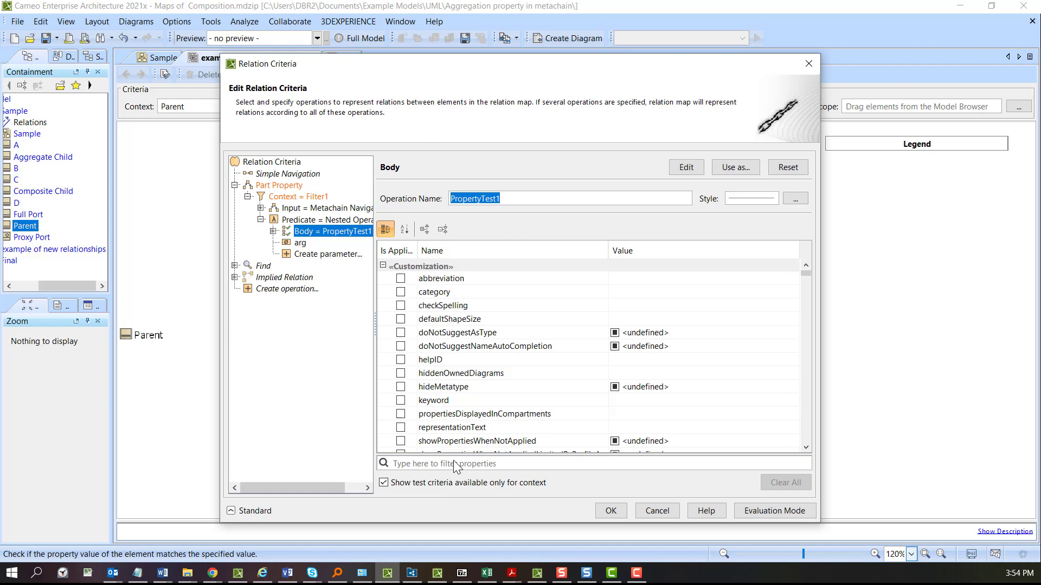
text(agg)
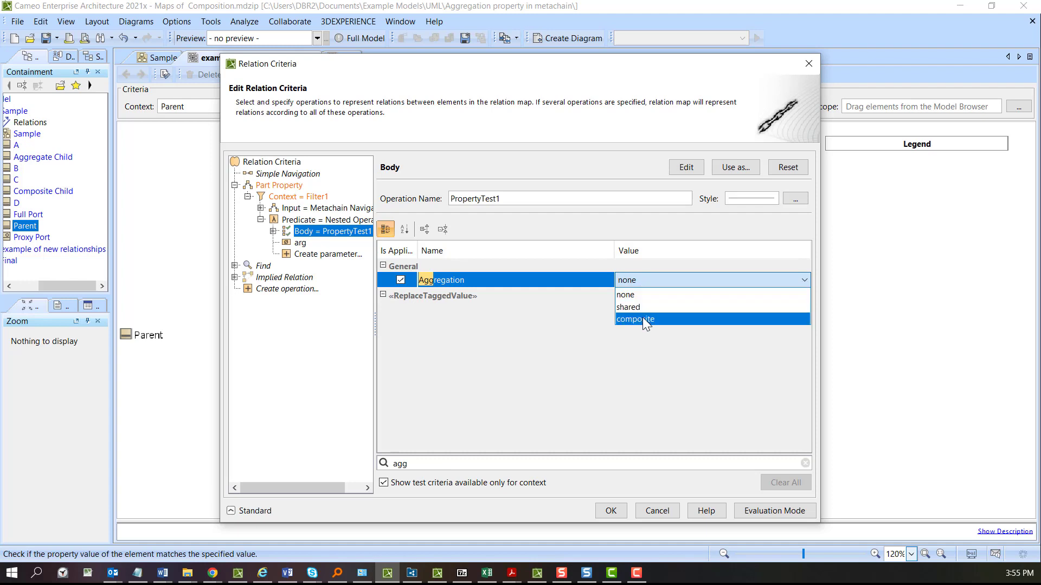
click(634, 318)
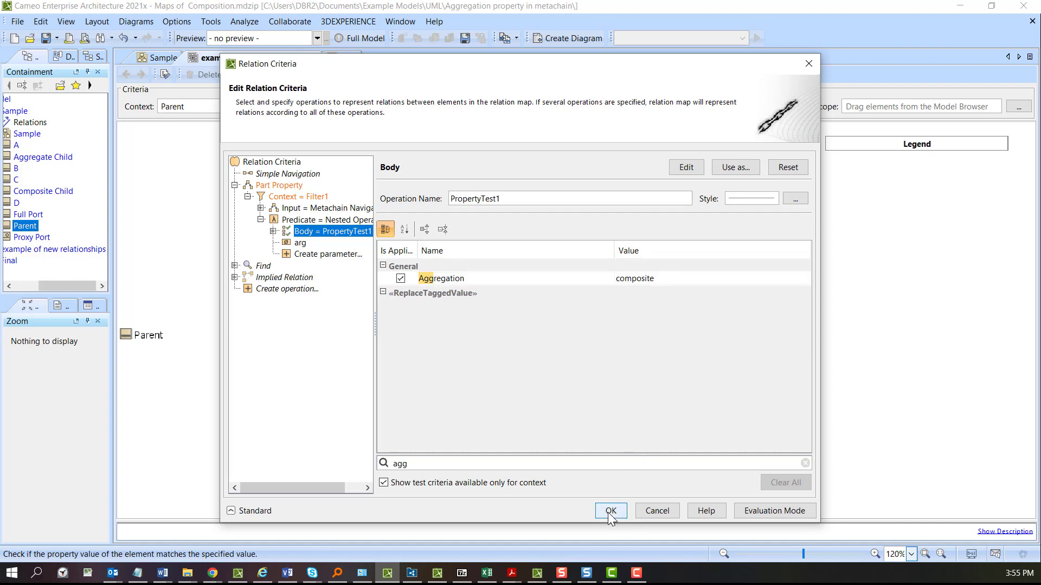
click(609, 510)
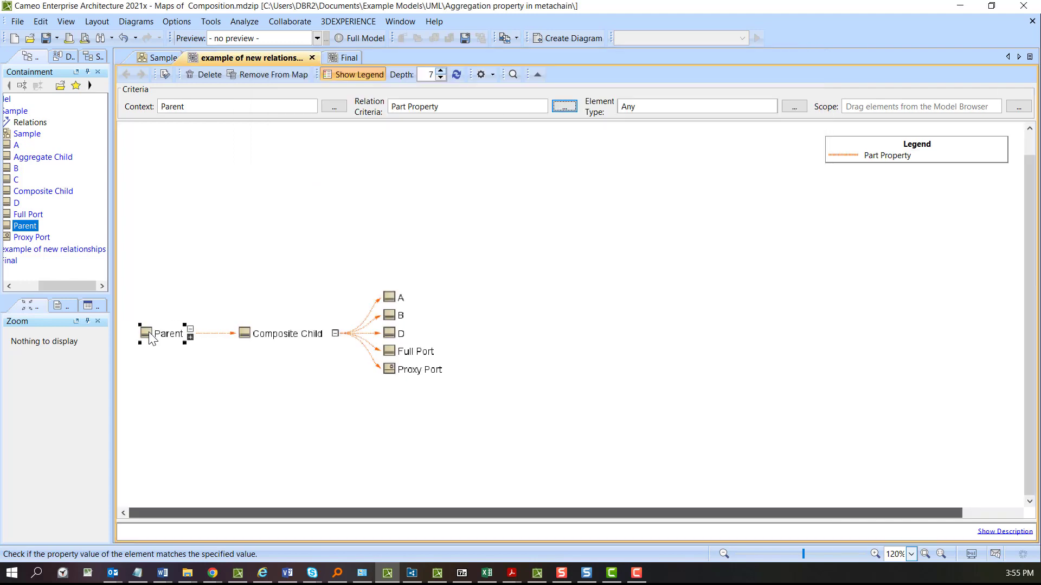
click(249, 333)
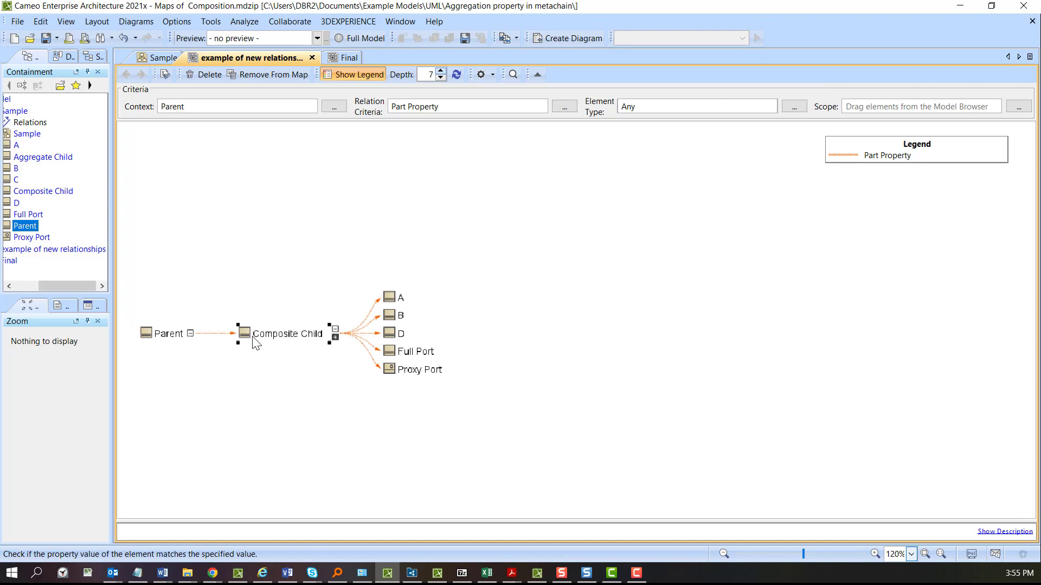
mouse_move(388, 299)
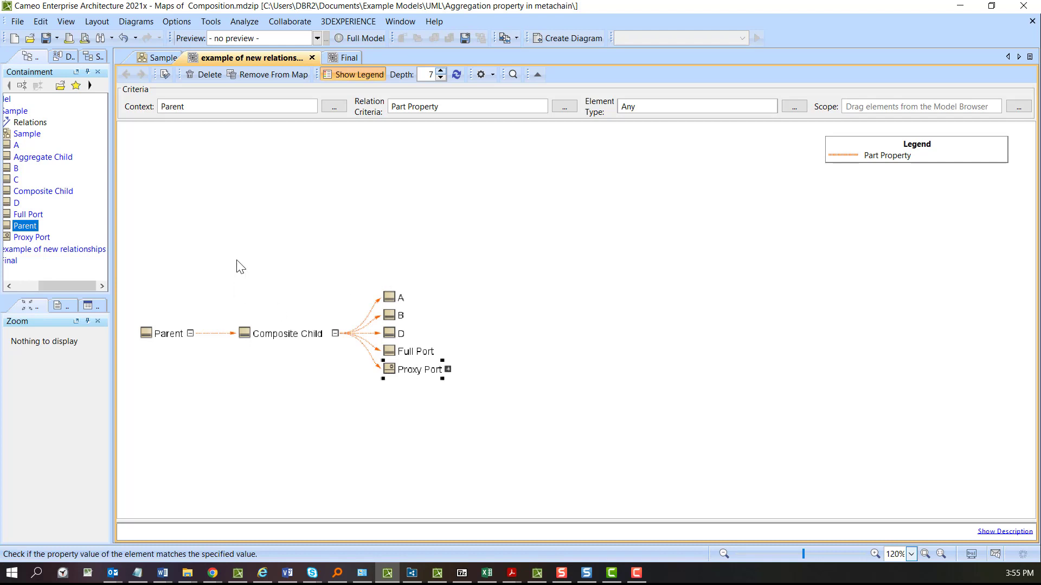
mouse_move(454, 217)
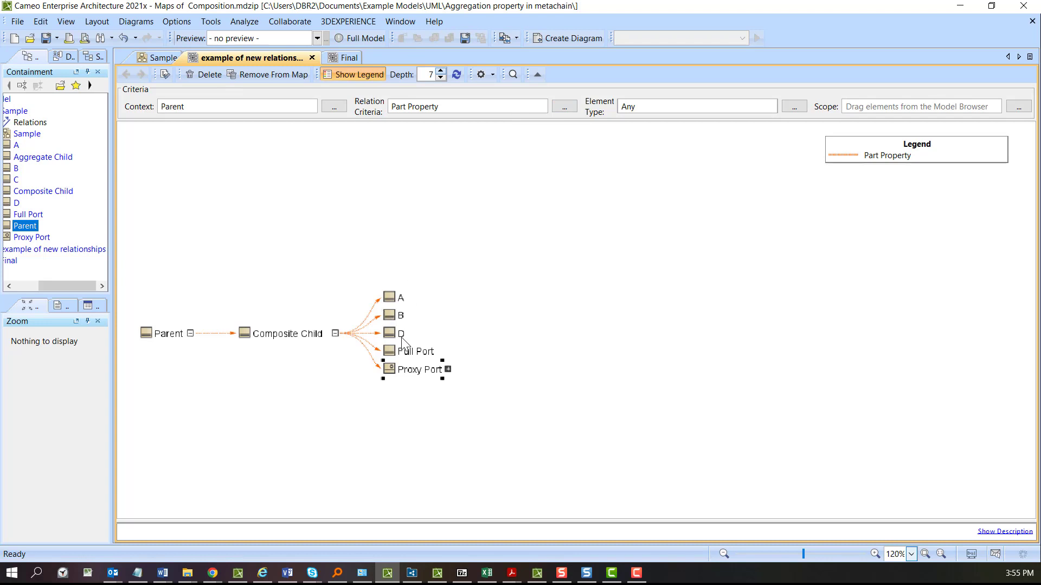
mouse_move(508, 396)
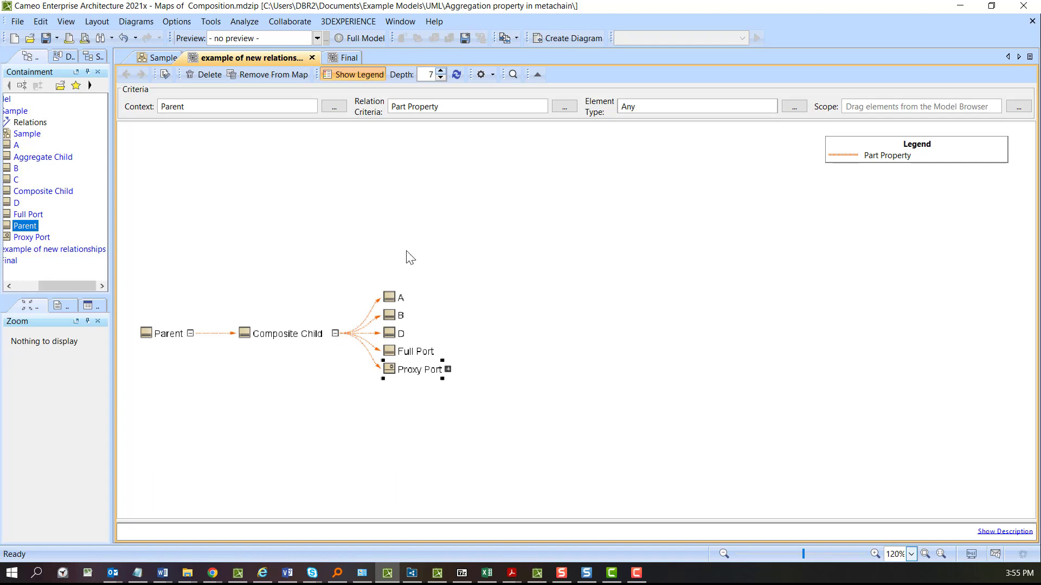
mouse_move(507, 356)
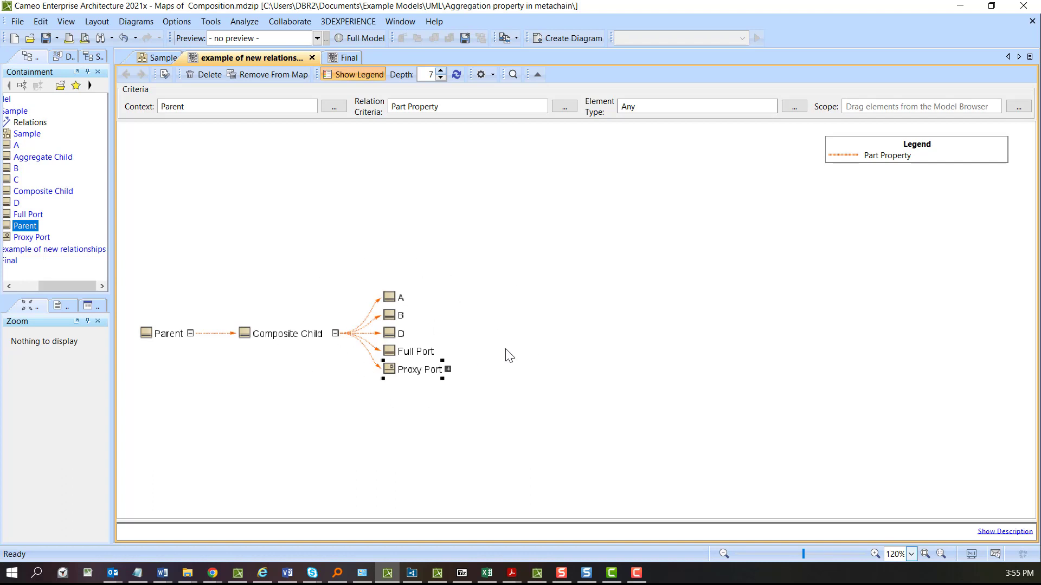
mouse_move(424, 391)
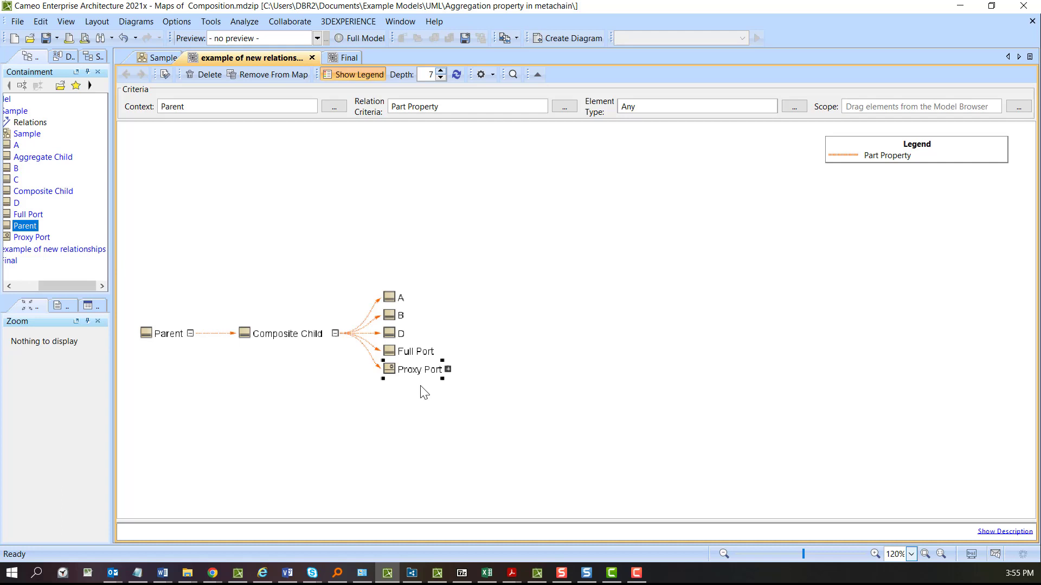
- Require the PartProperty applied stereotype in PropertyTest1 so Composite Child links only to A, B and D
click(564, 106)
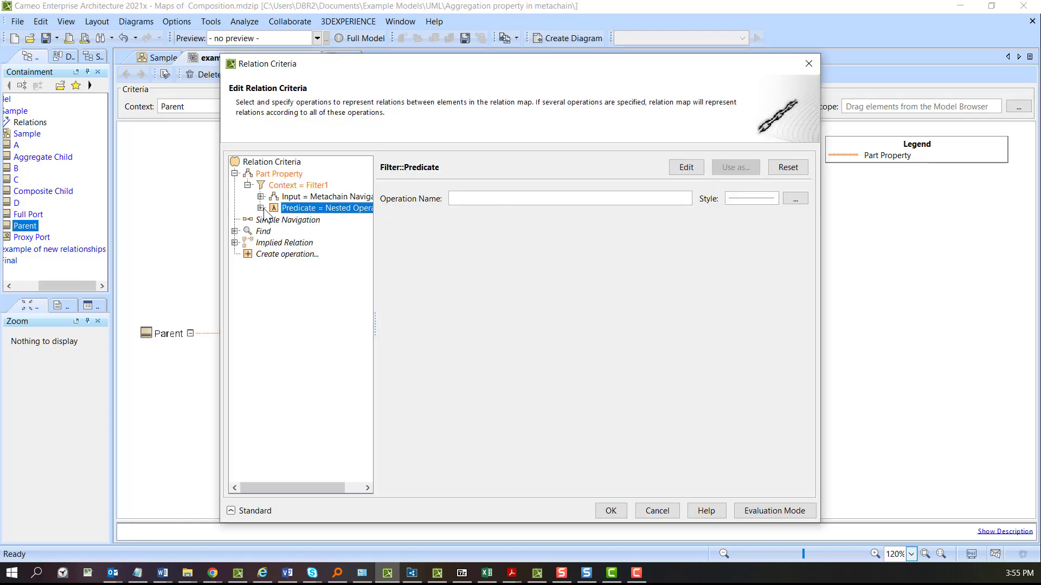
click(263, 208)
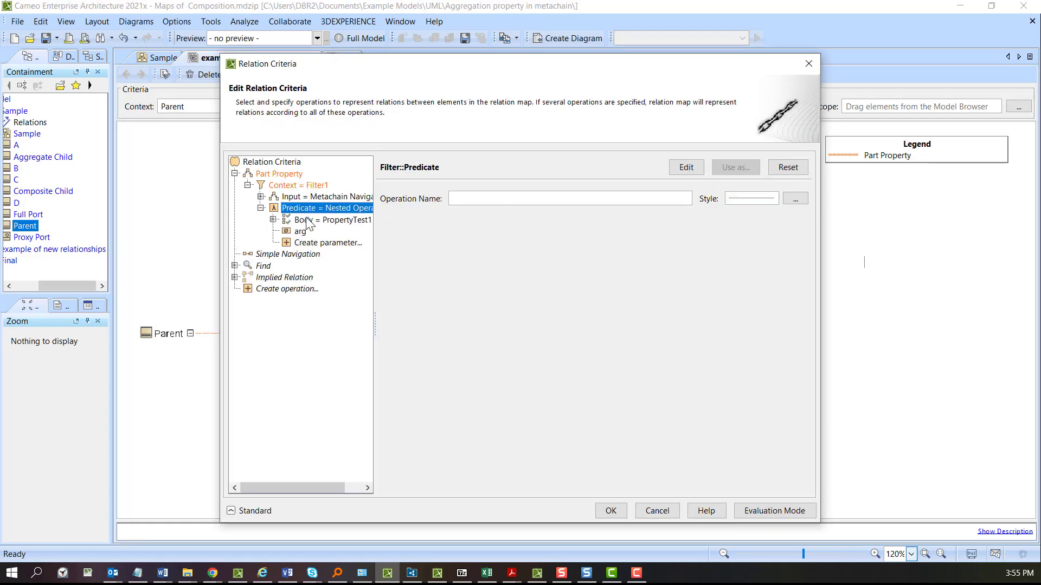
click(332, 220)
text(stere)
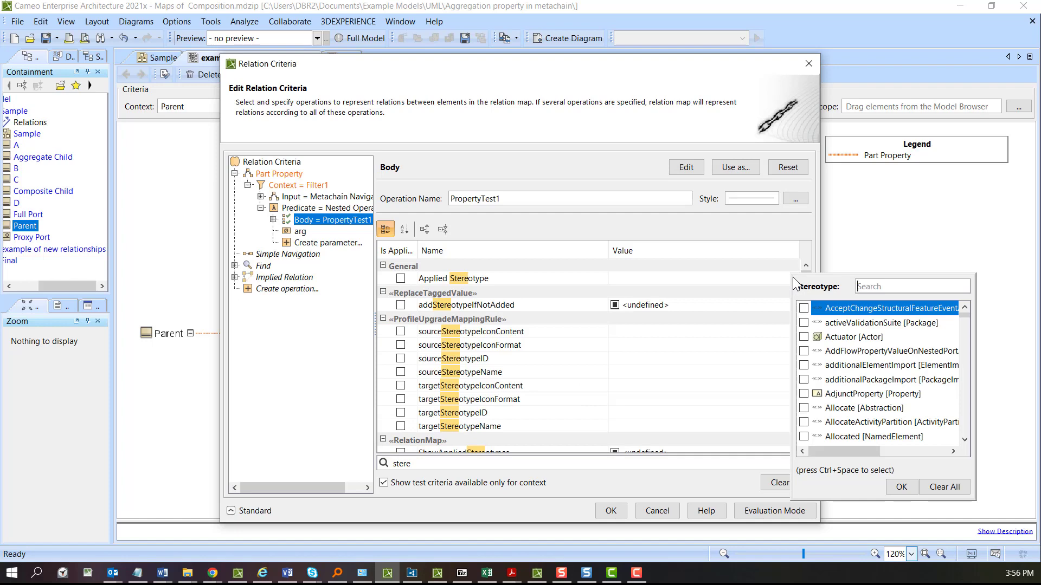
text(part)
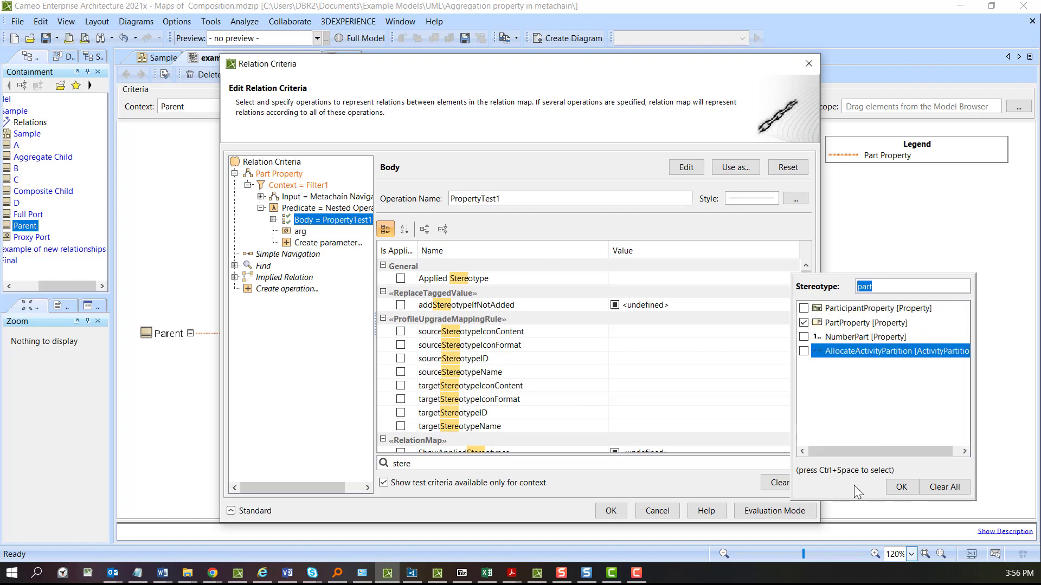
click(610, 511)
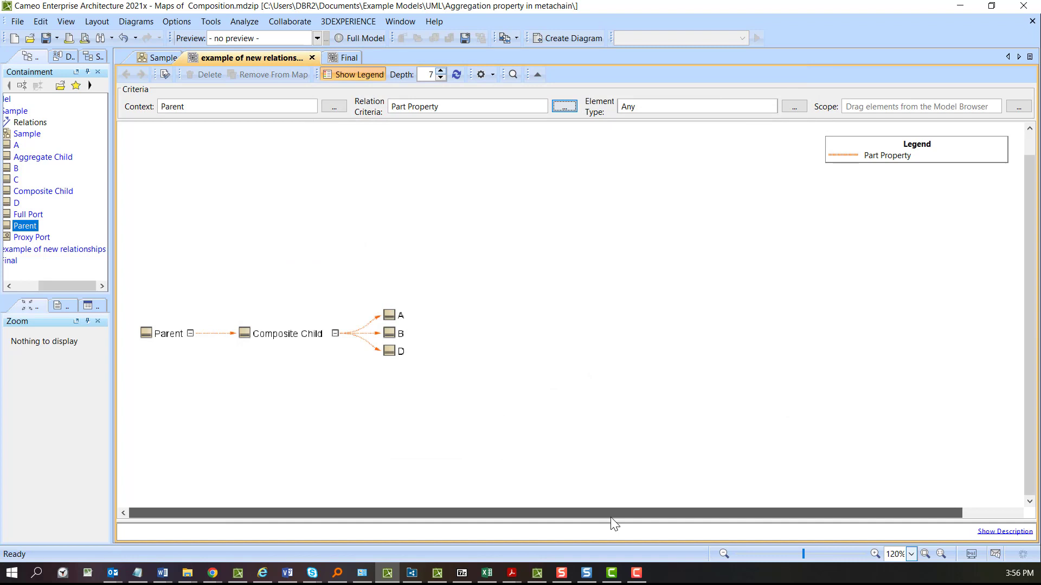
mouse_move(401, 282)
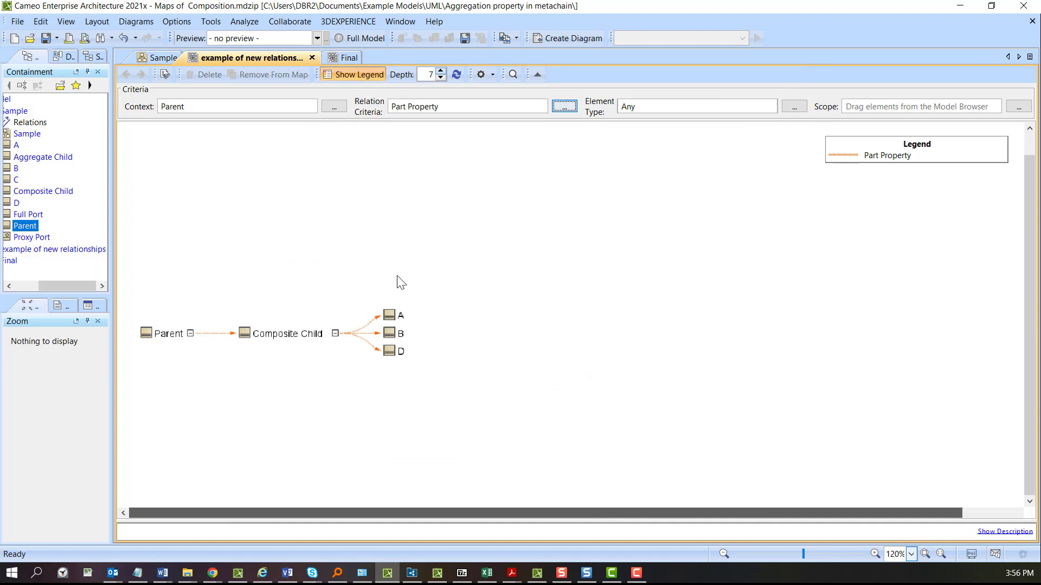
mouse_move(354, 111)
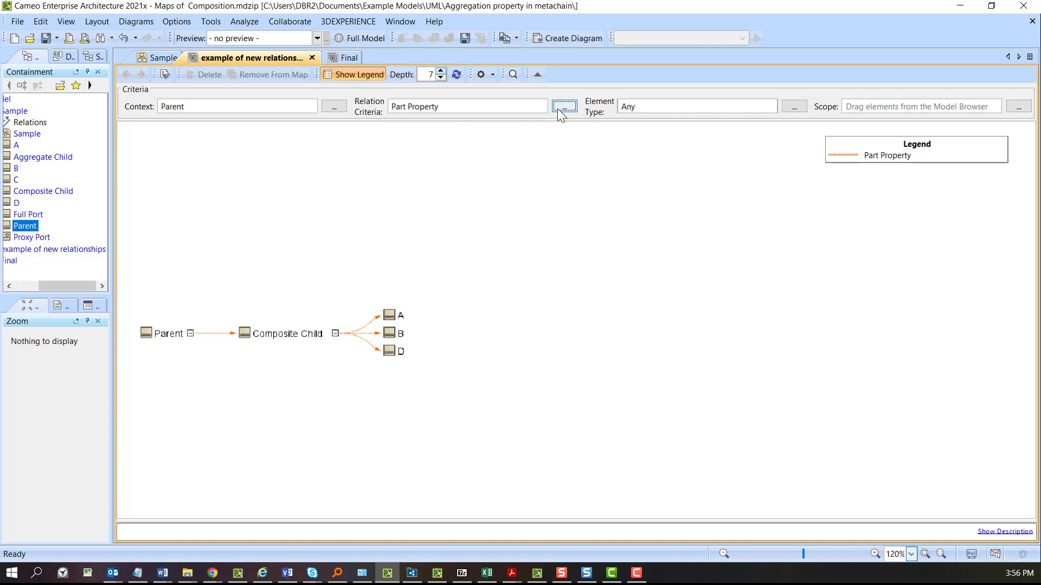
- Duplicate the Part Property operation and rename the copy Referece Property
click(564, 106)
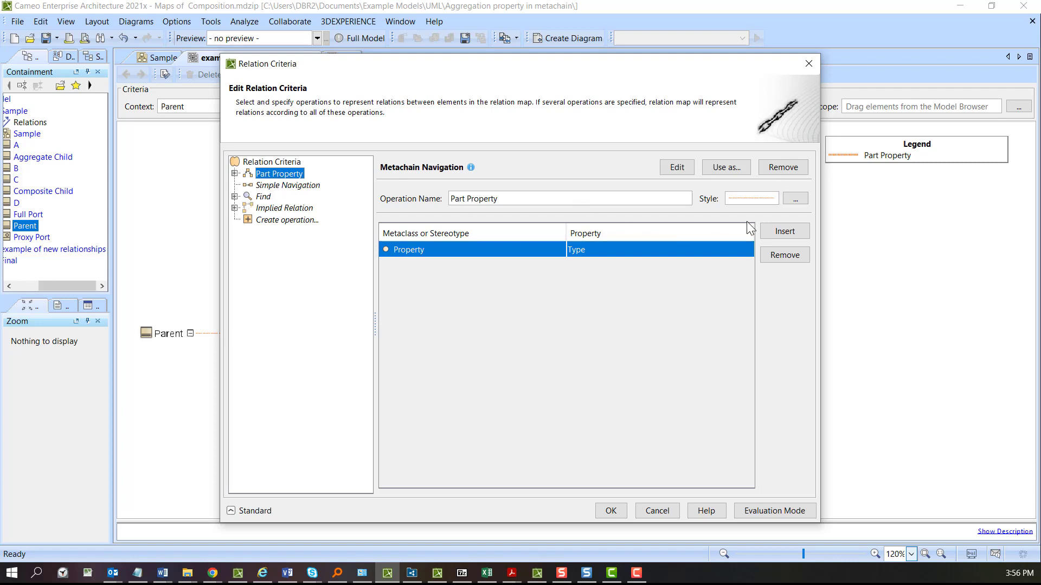
click(676, 167)
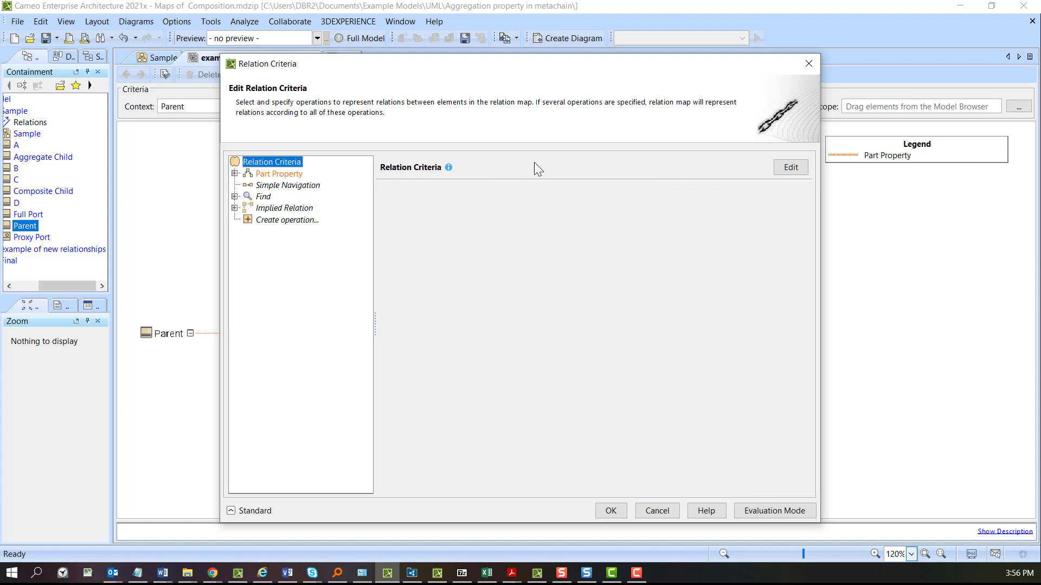
right_click(270, 162)
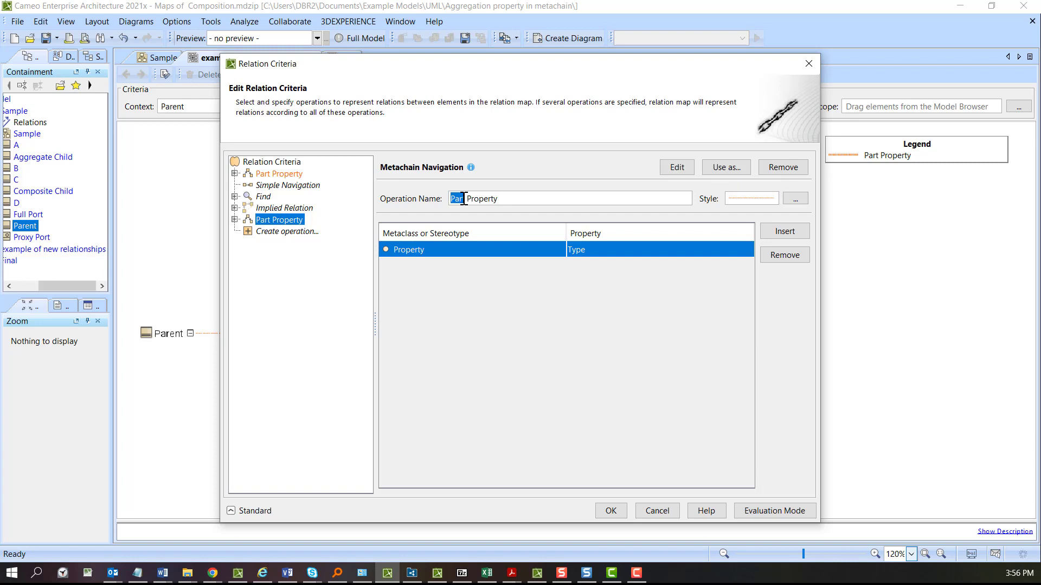
text(Referece Property)
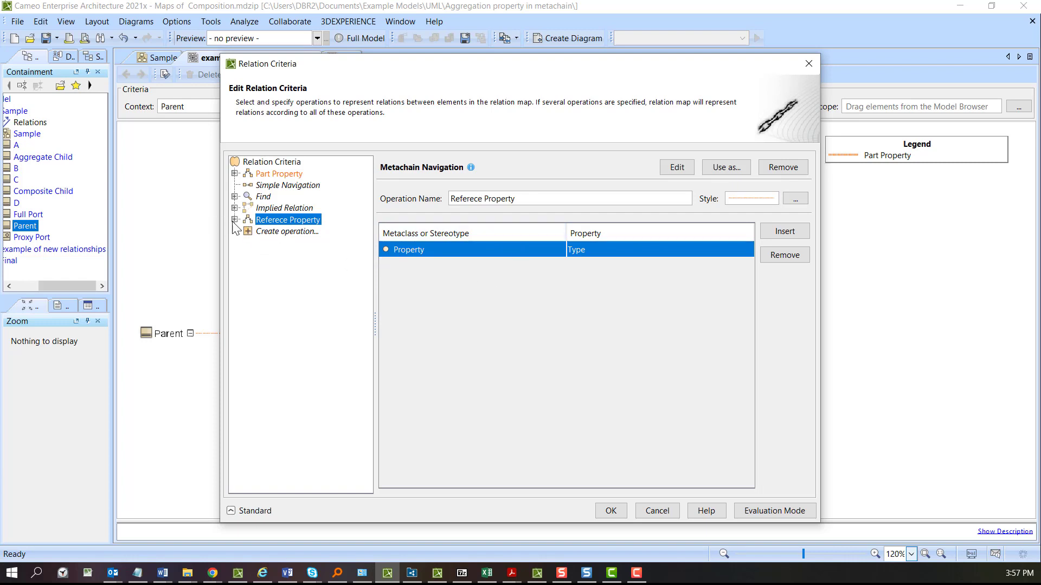
- Change Referece Property's test to require the ReferenceProperty stereotype instead of PartProperty
click(236, 220)
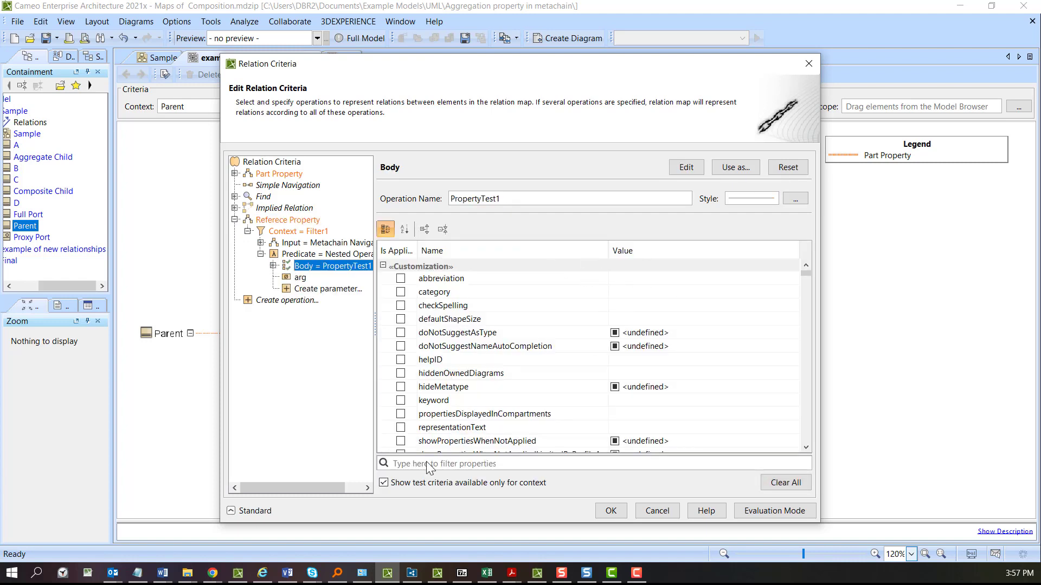
text(a)
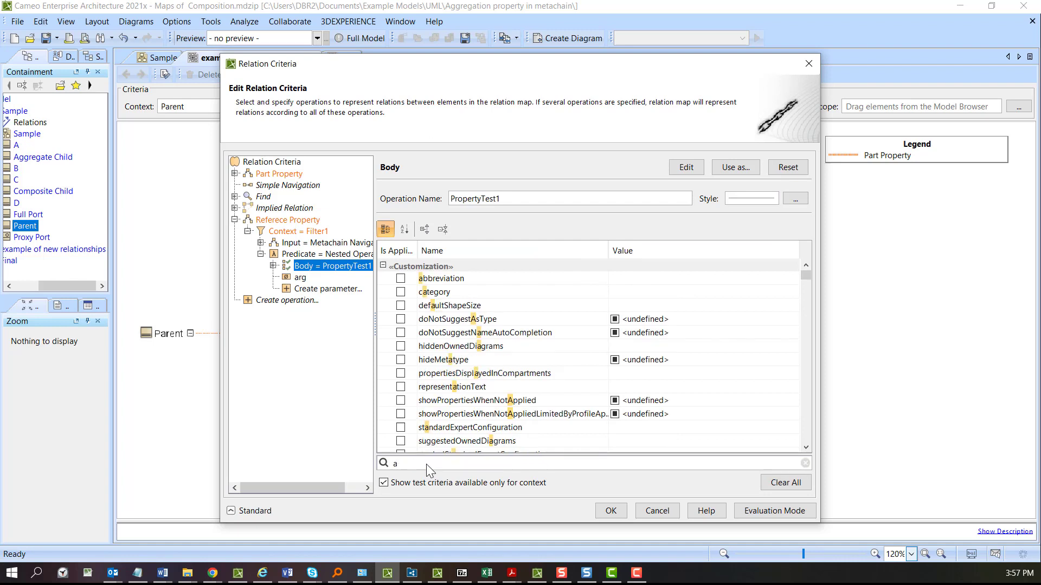
text(gg)
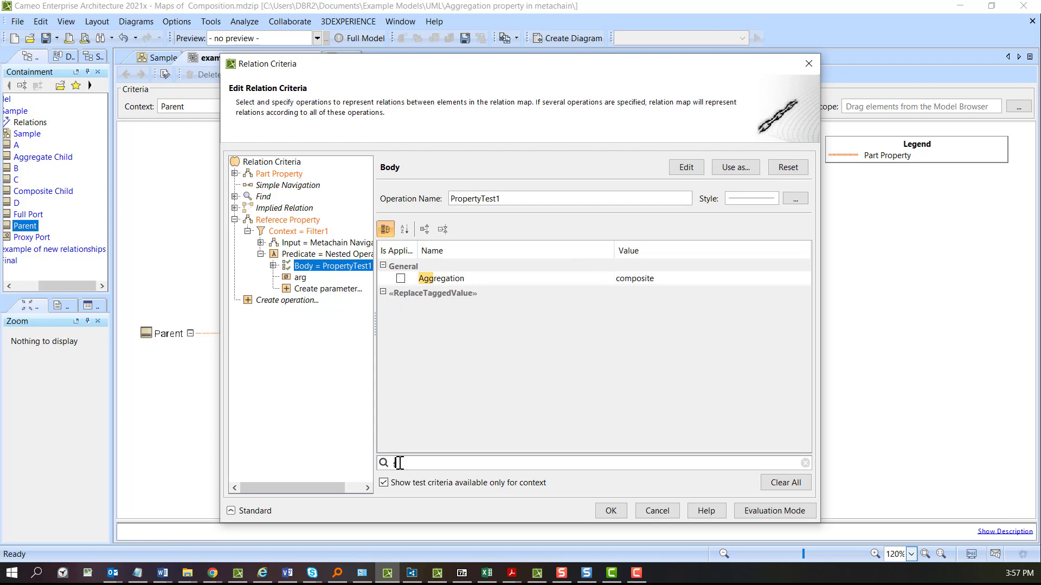
text(ste)
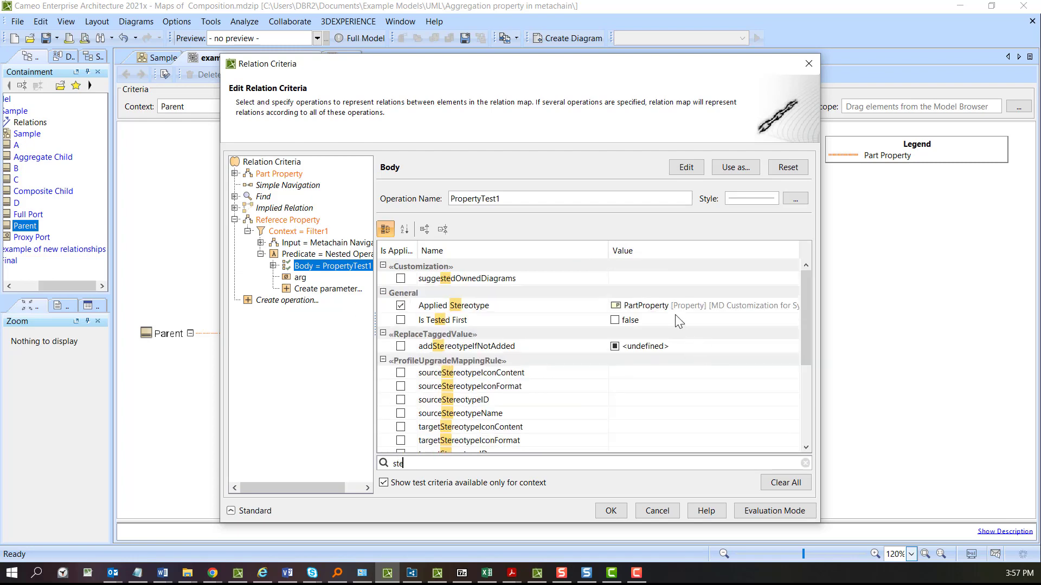
click(455, 306)
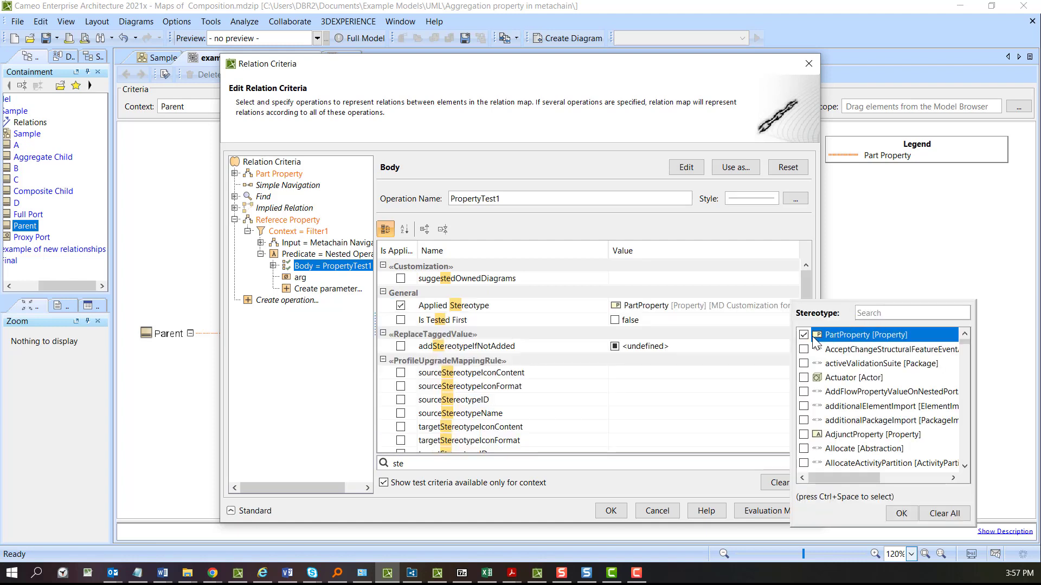
click(803, 335)
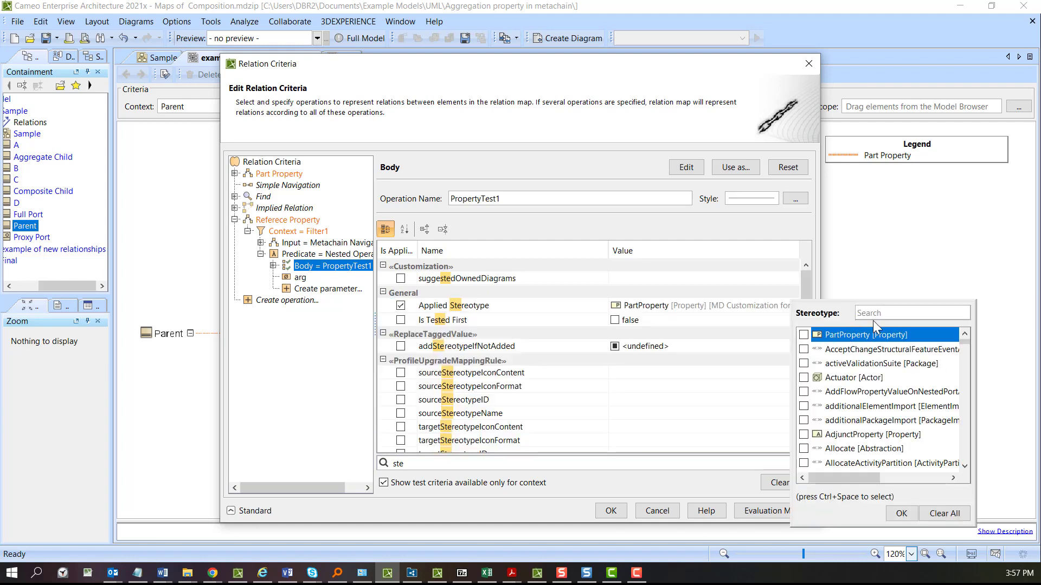
text(refe)
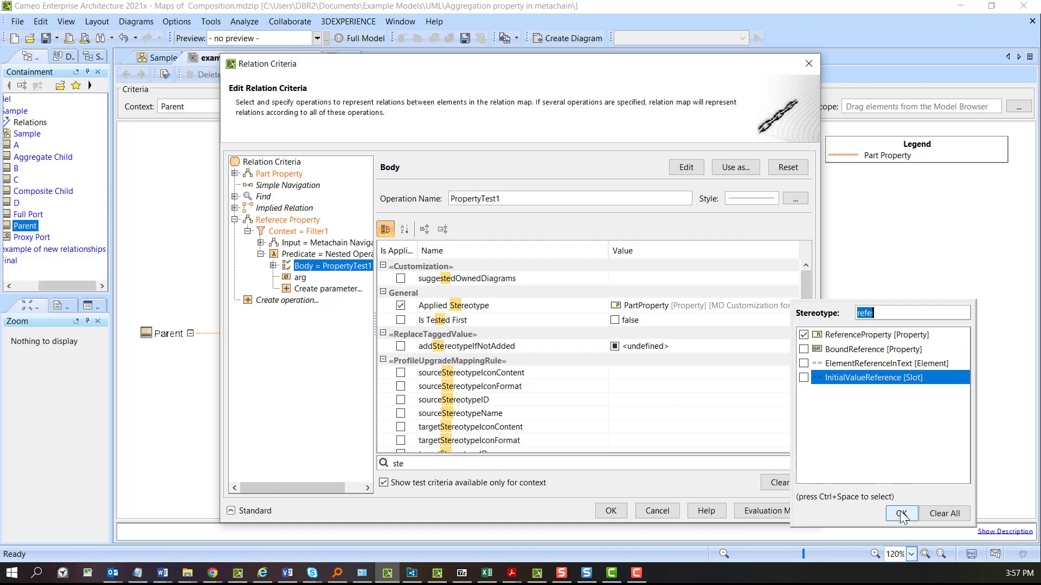
click(900, 513)
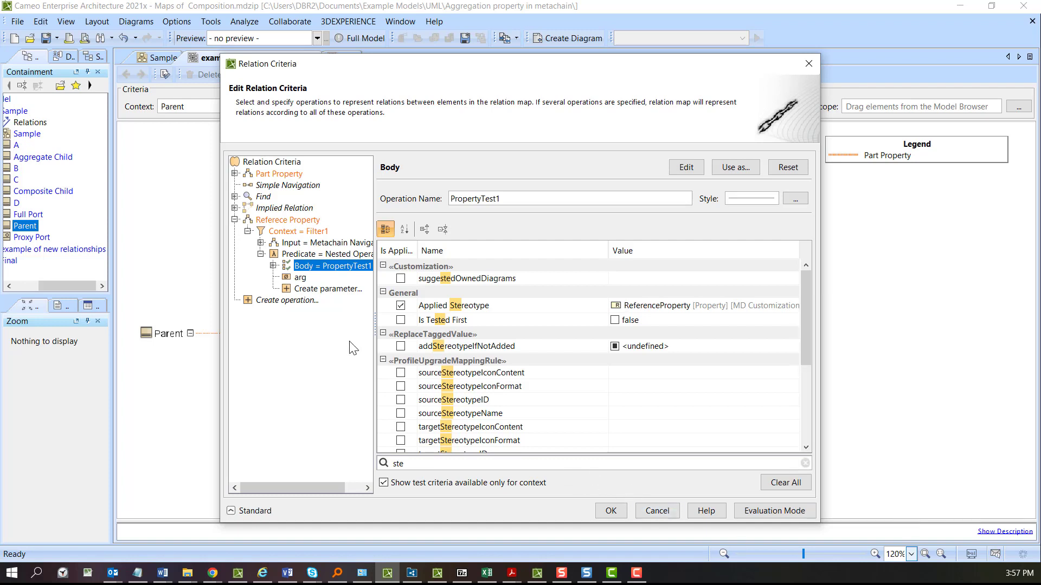
- Style Referece Property relations as green dashed lines
click(287, 220)
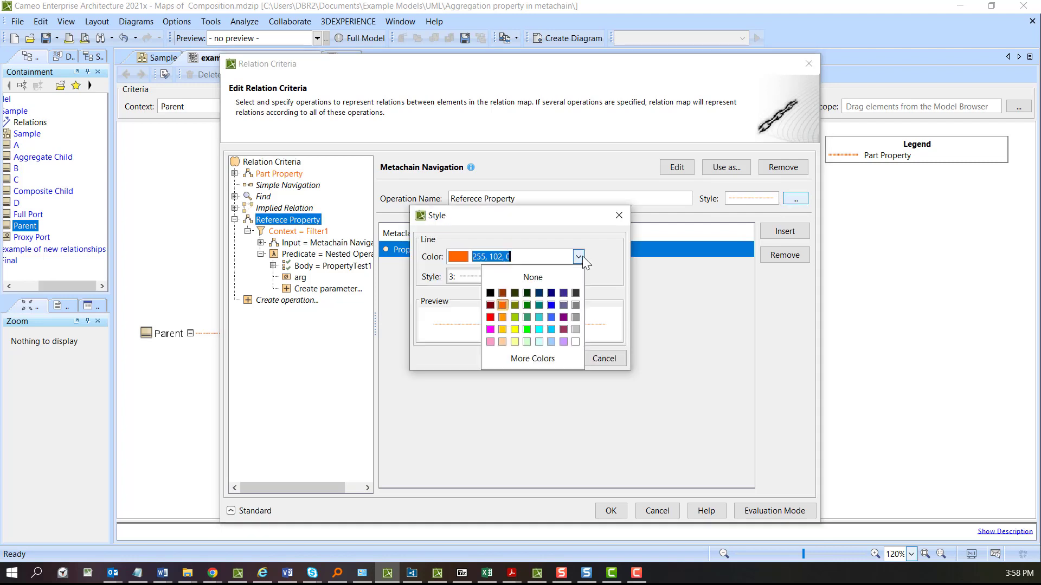
mouse_move(528, 329)
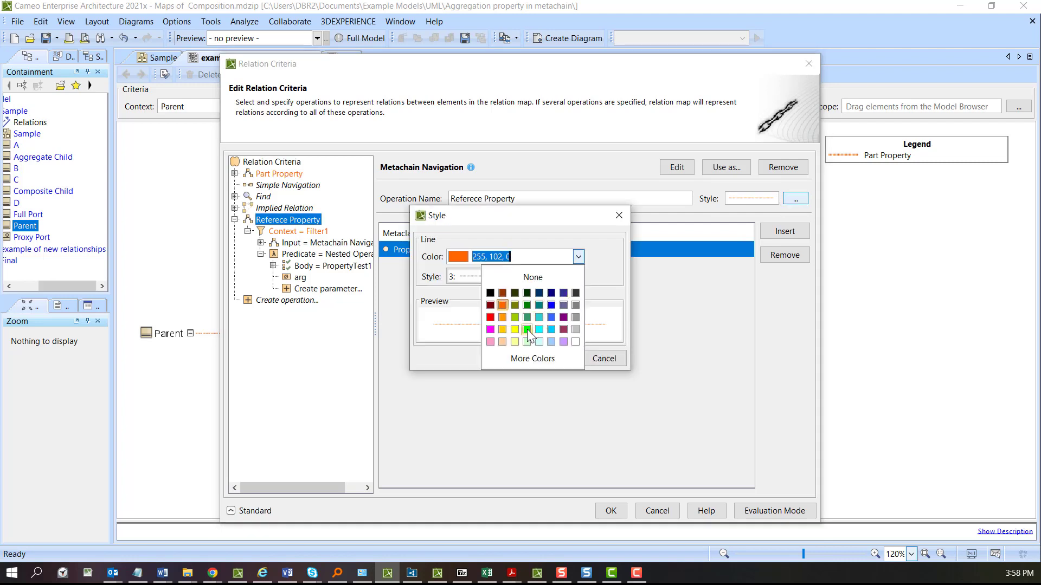
click(527, 329)
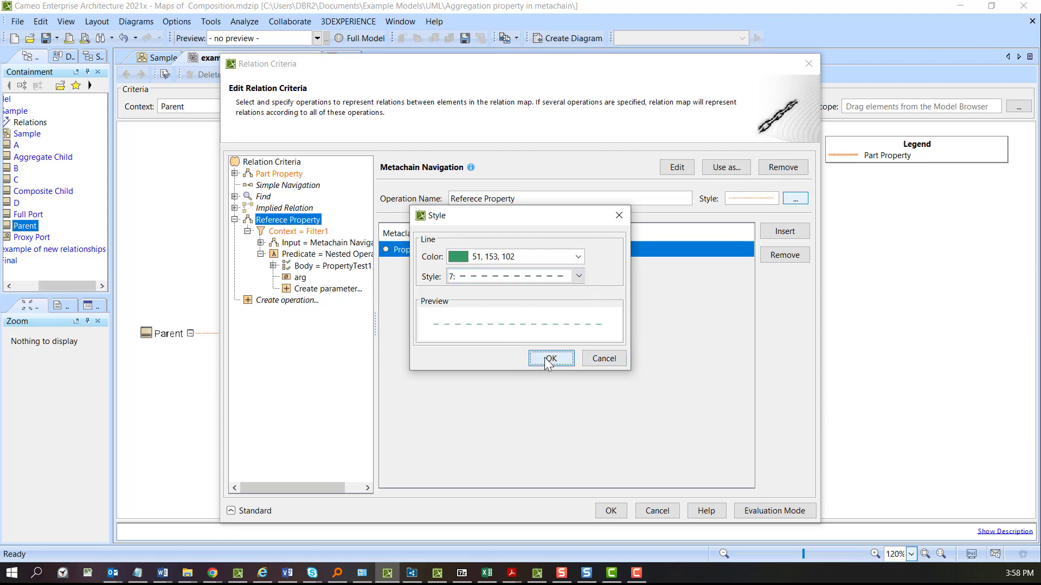
click(551, 359)
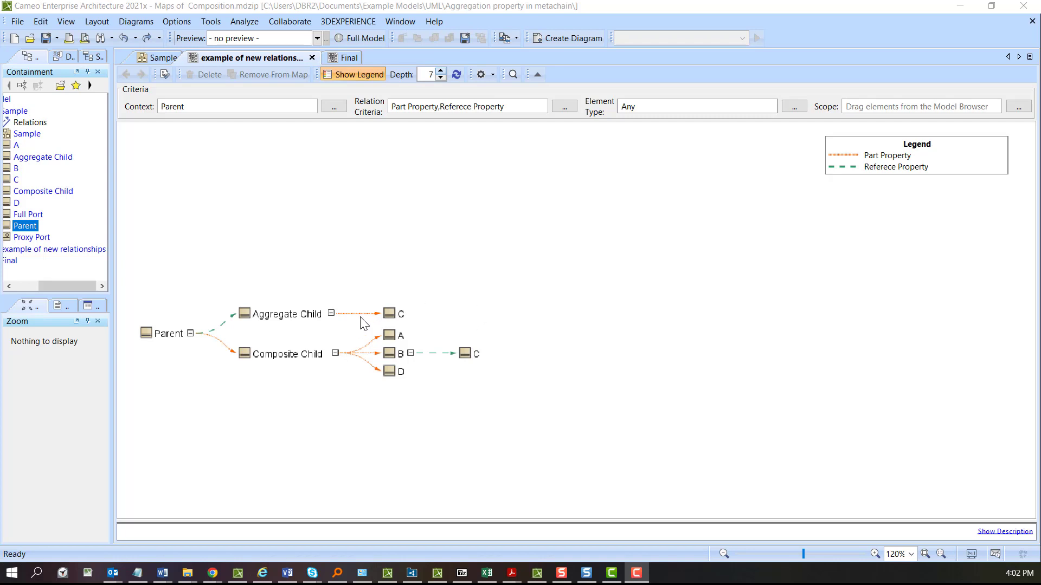
mouse_move(801, 223)
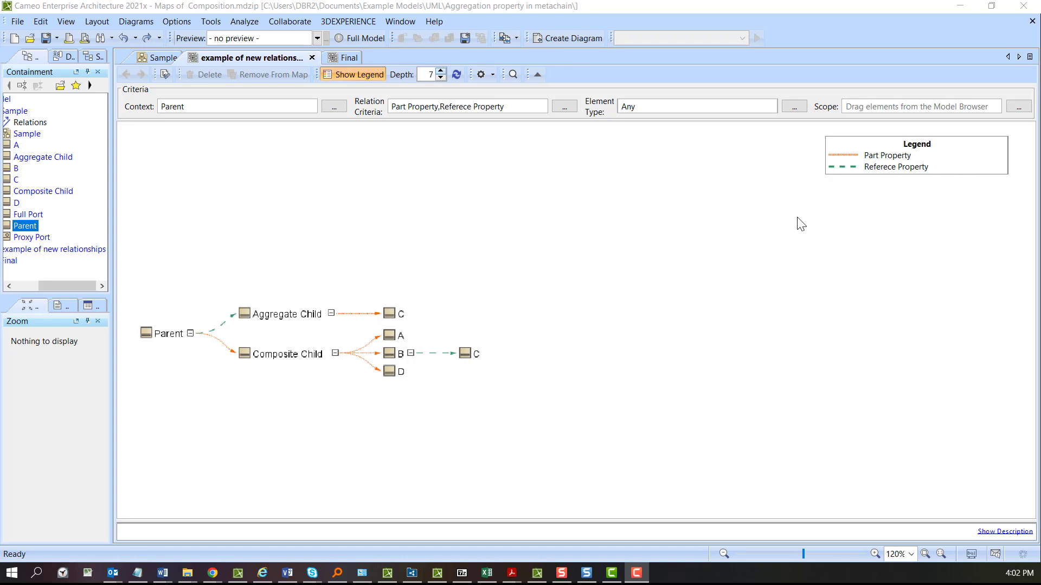
mouse_move(327, 203)
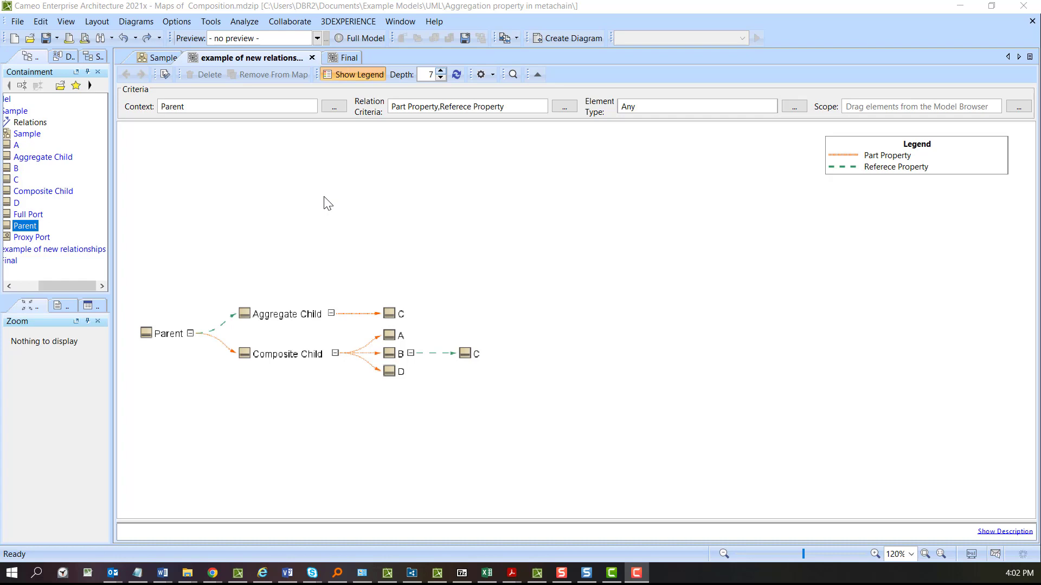
- Reopen the relation criteria editor showing Referece Property's Property-to-Type navigation
click(564, 106)
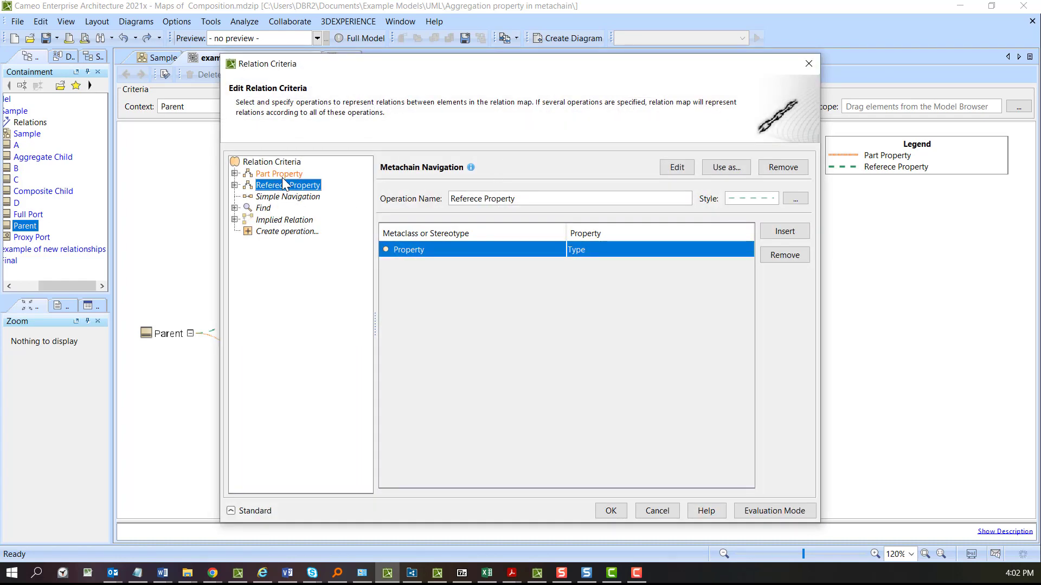
- Duplicate the Part Property criterion via Copy Whole and rename the copy Full Port
click(278, 173)
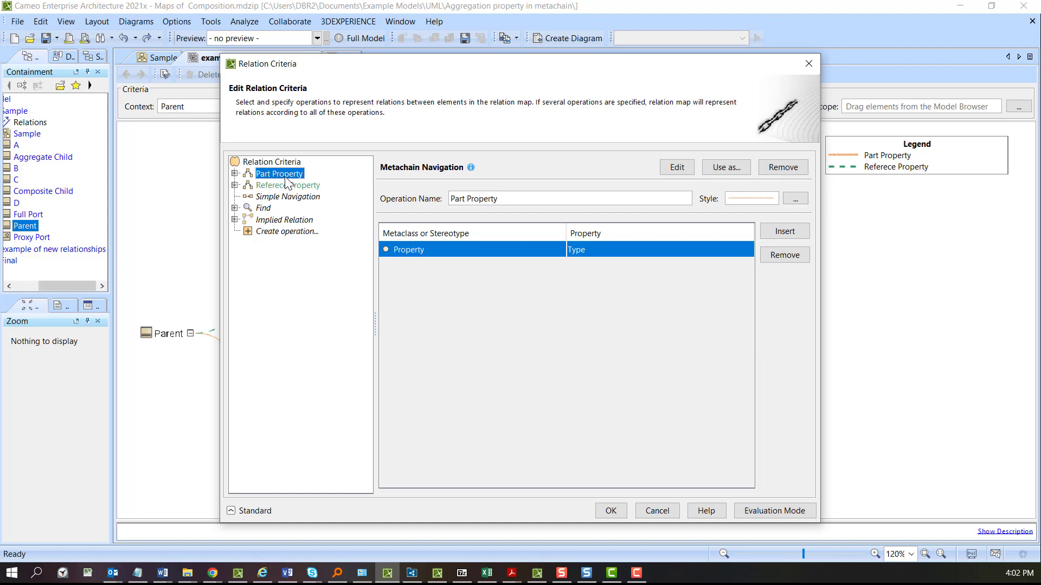
click(676, 167)
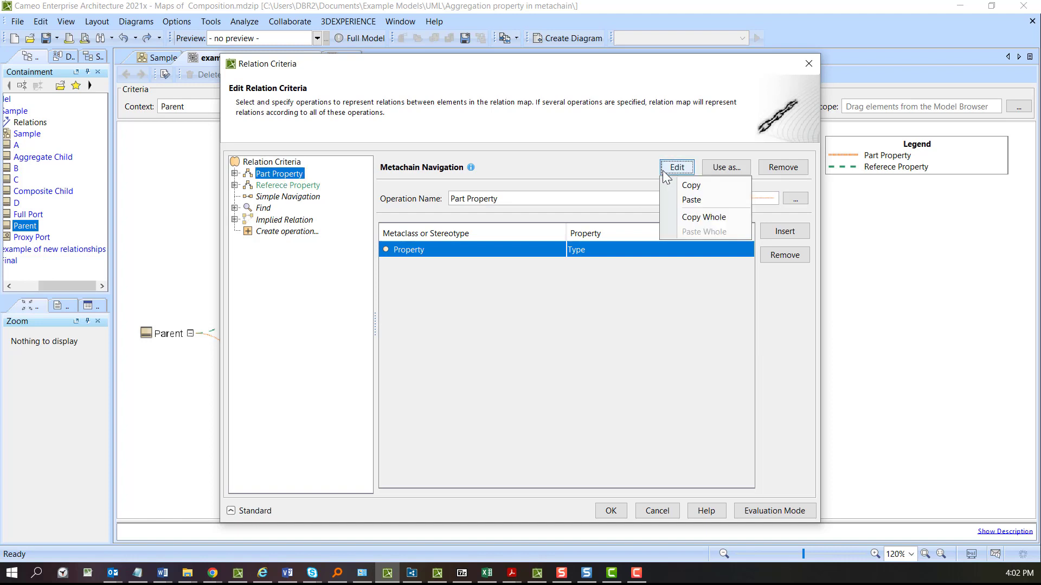
click(273, 162)
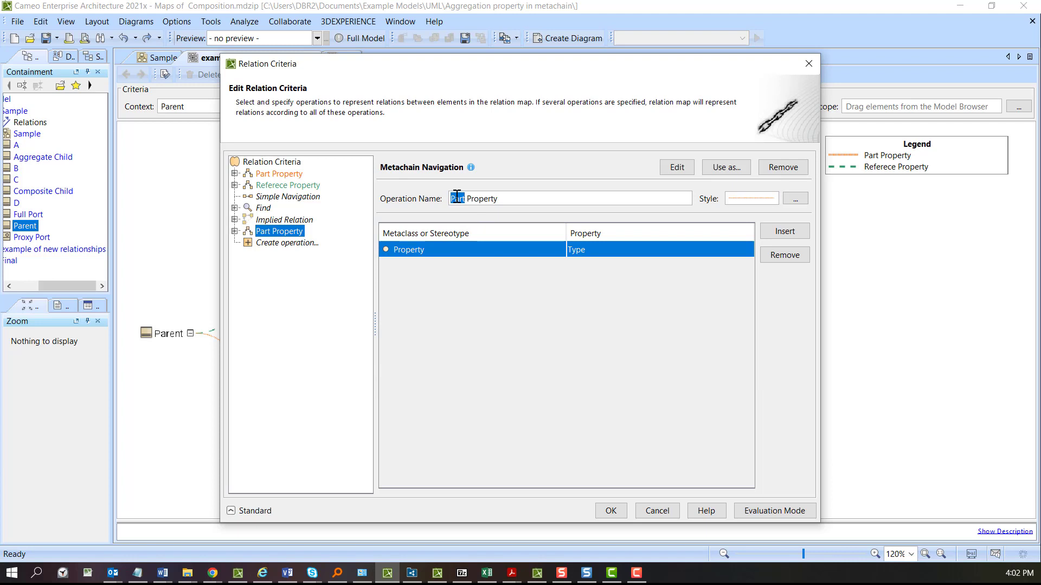
click(280, 231)
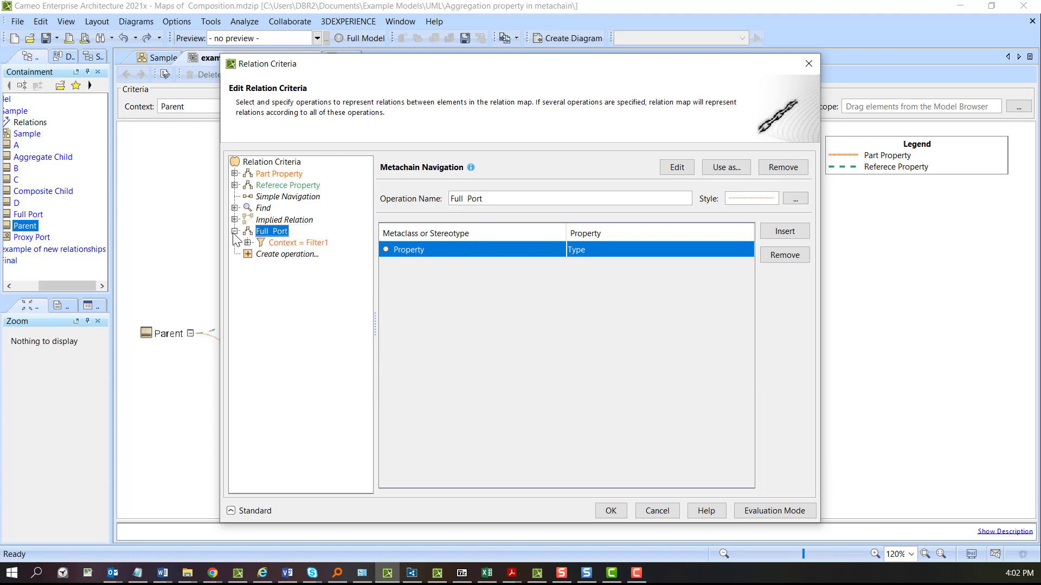
click(247, 243)
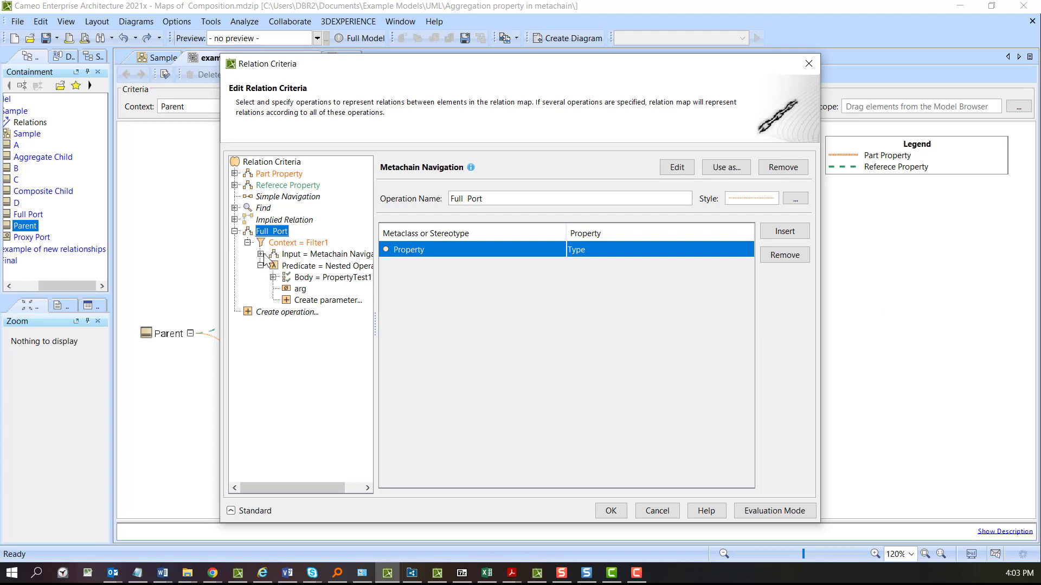
- Set Full Port's test body to Applied Stereotype, searching the stereotype list for 'full'
click(334, 288)
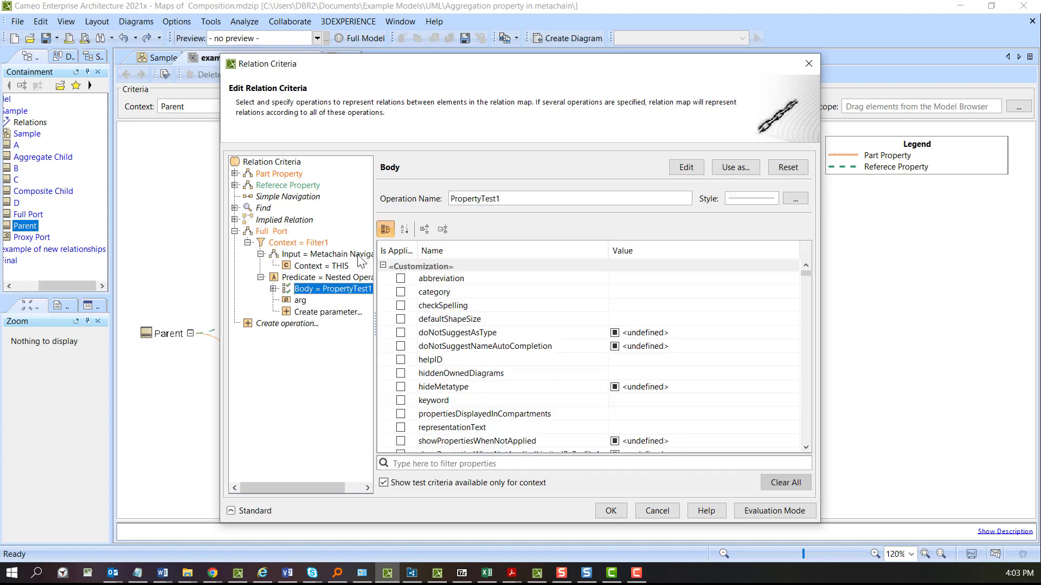
click(451, 463)
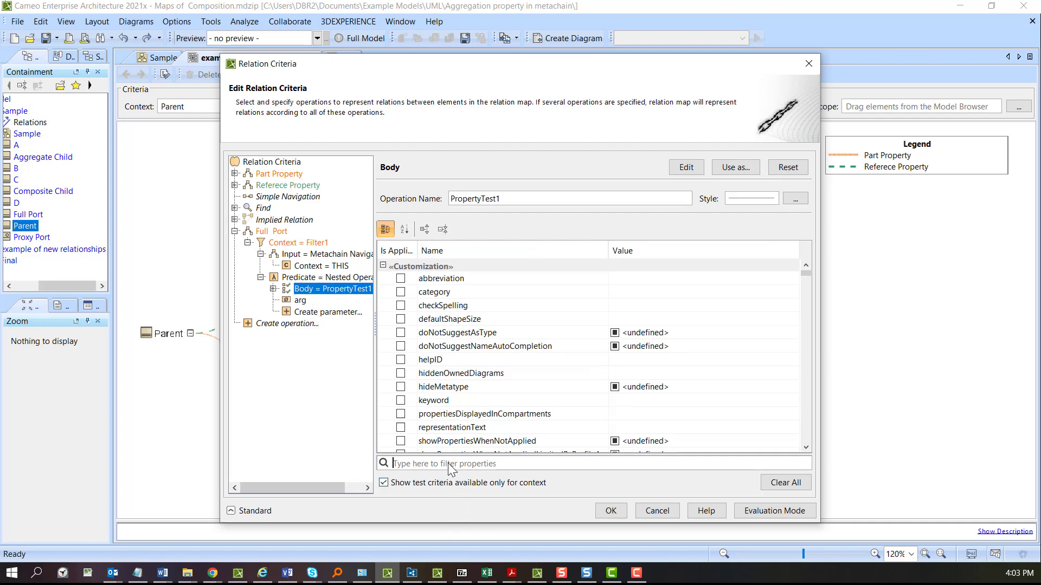
text(ster)
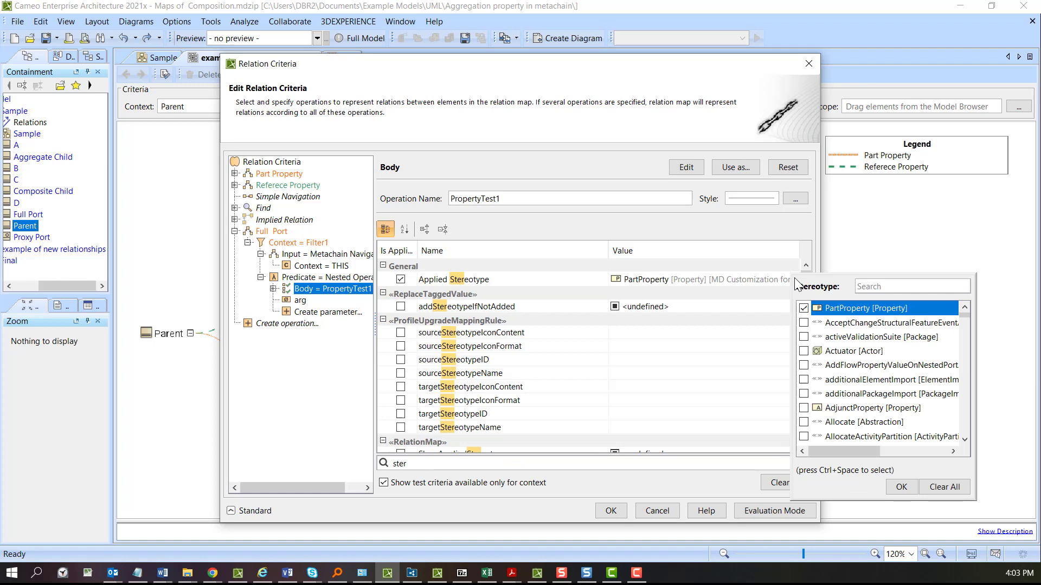
click(909, 286)
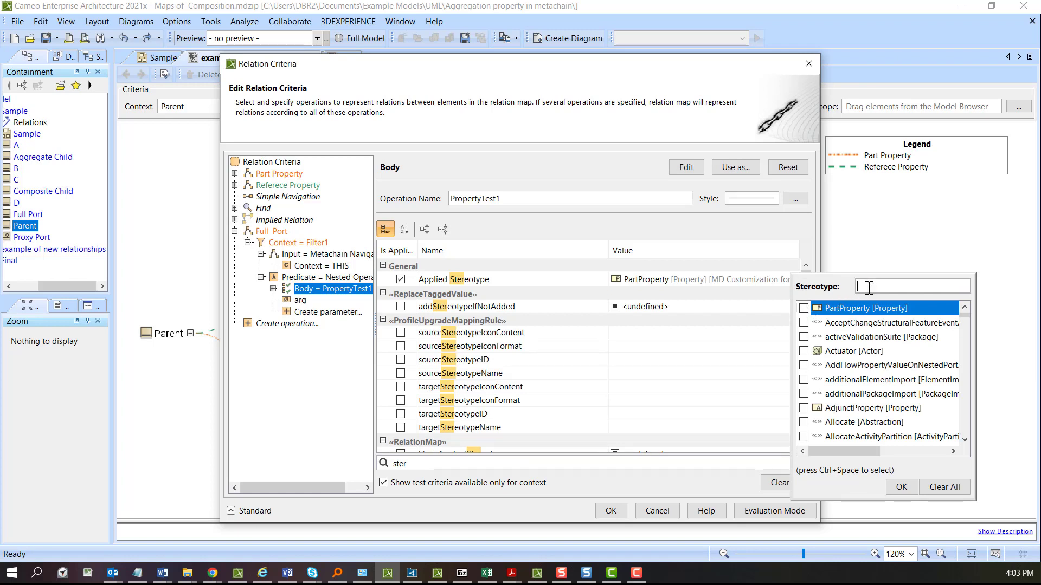
text(full)
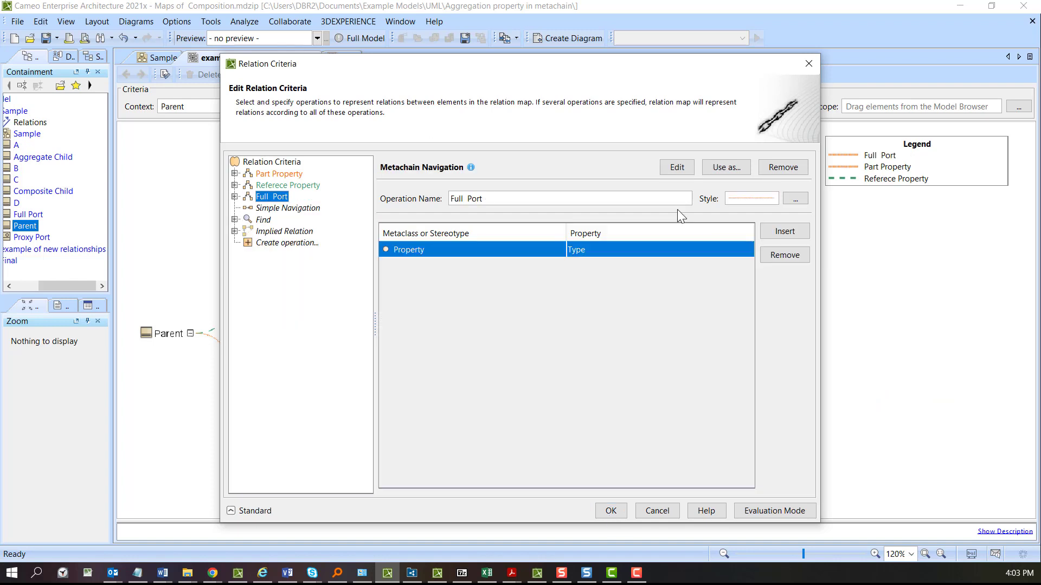
- Give Full Port relations a new color with dashed line style 10, then duplicate the criterion
click(795, 197)
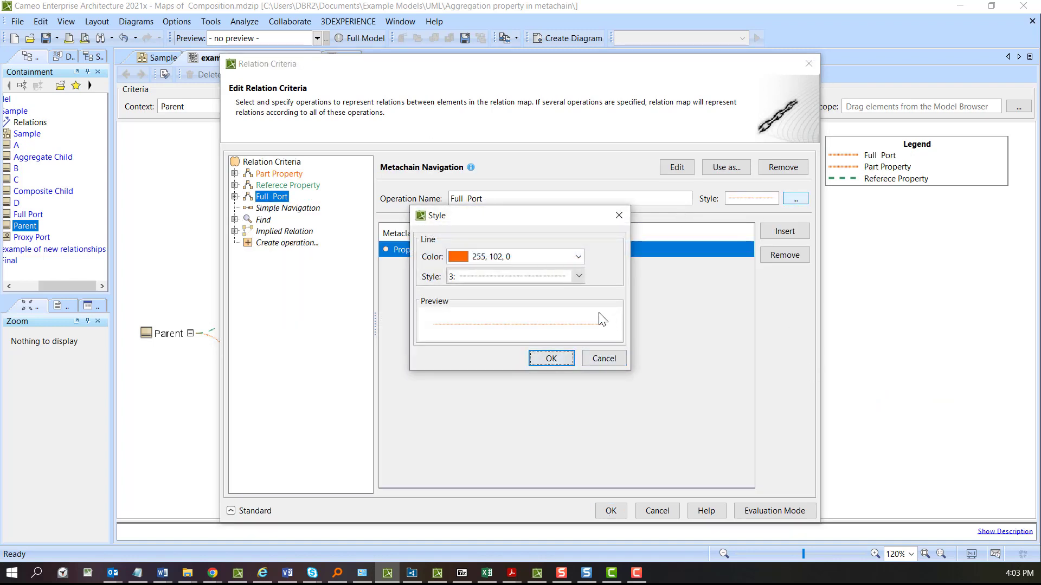
click(550, 359)
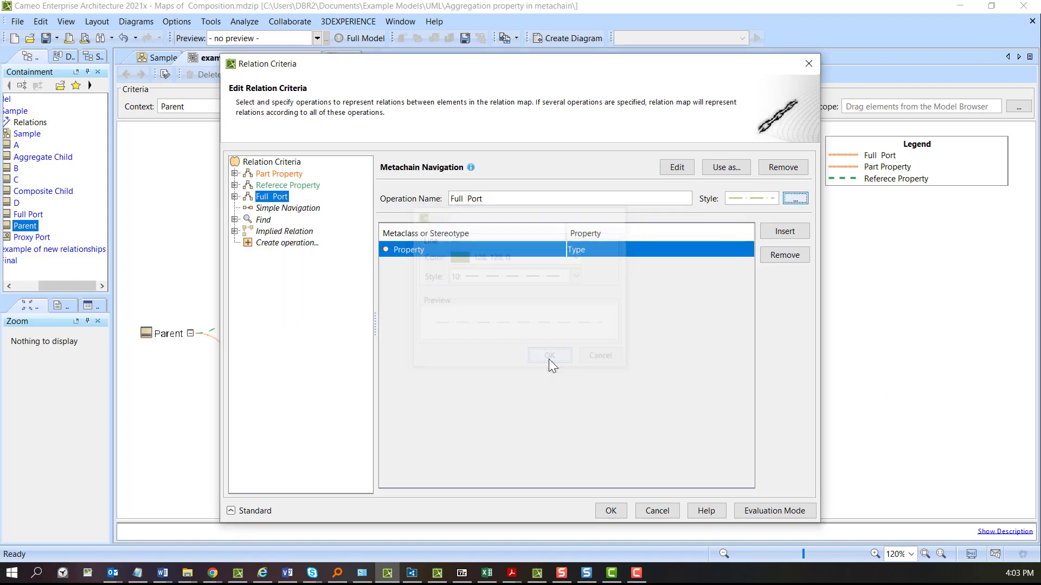
click(676, 167)
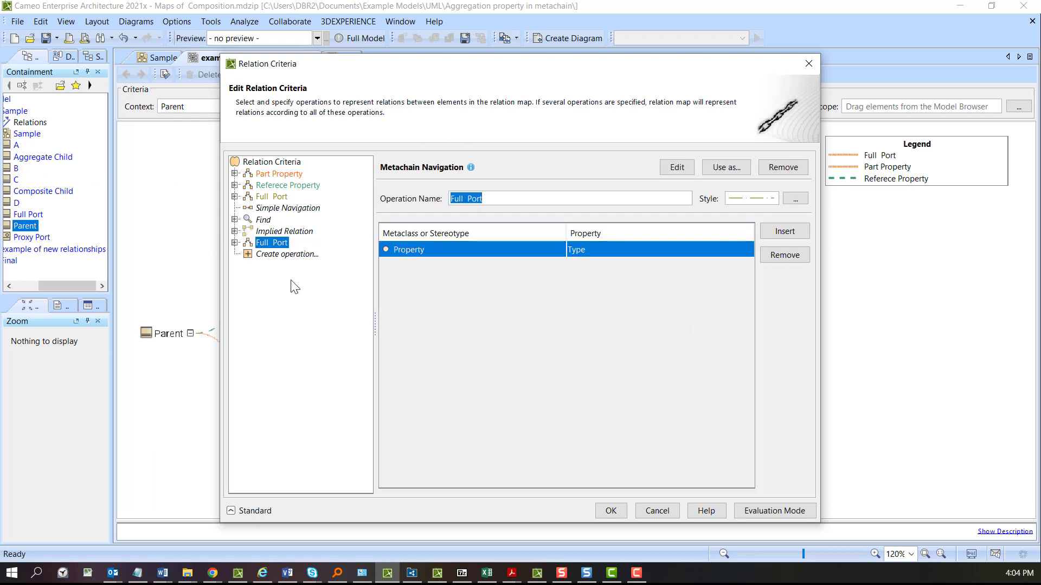
- Rename the copy Proxy Port with a magenta dash-dot line and retarget its Applied Stereotype test
click(465, 198)
text(Proxy )
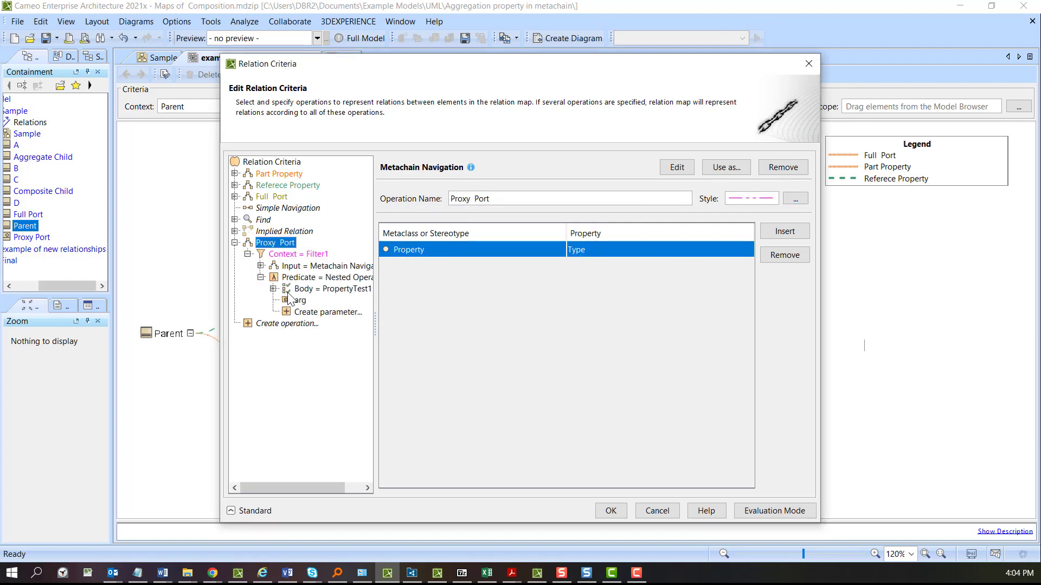
click(332, 289)
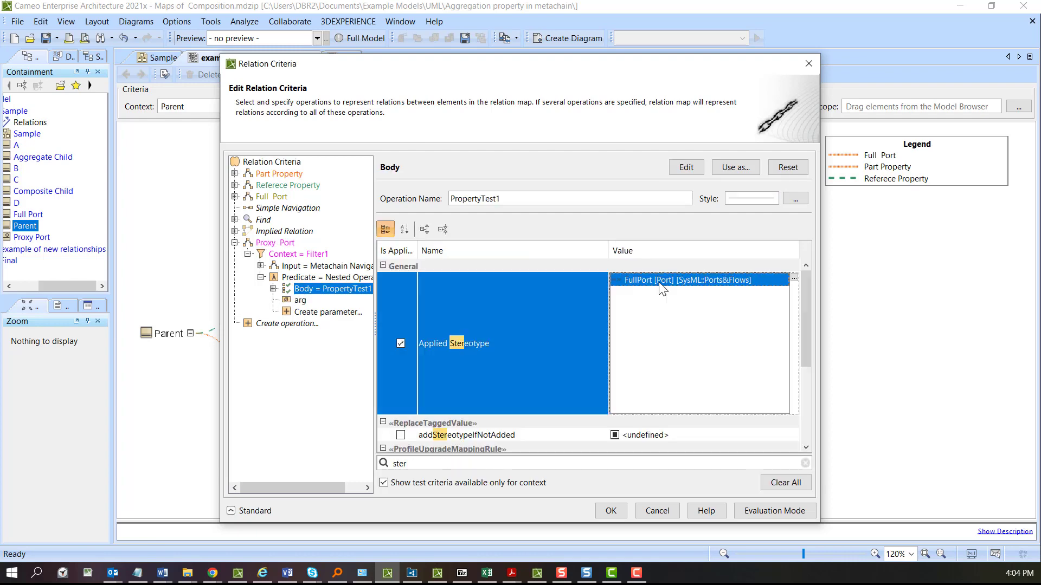
click(610, 510)
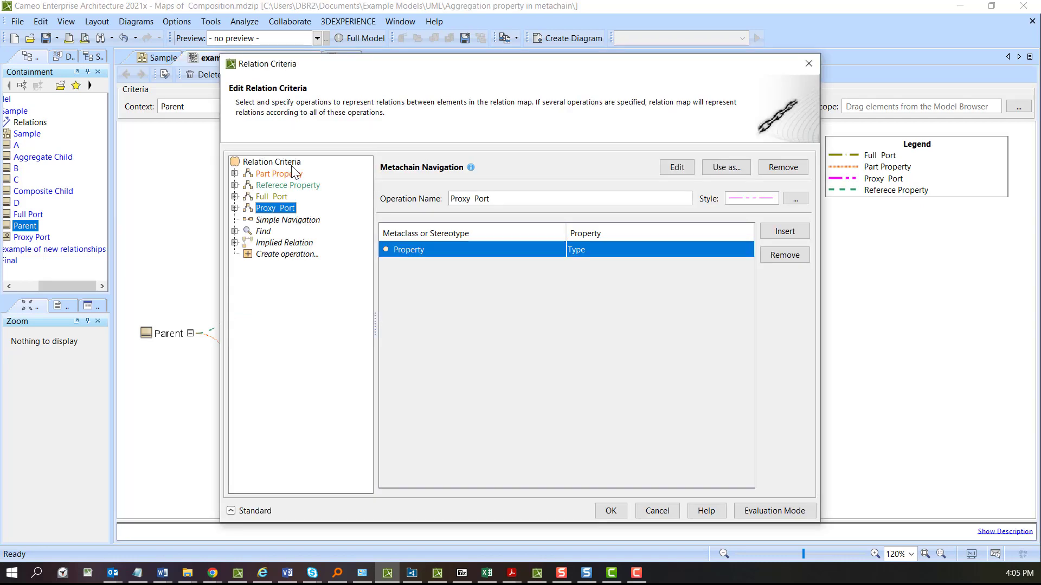
- Create a Filter criterion whose input is Simple Navigation through the Part relation
click(271, 161)
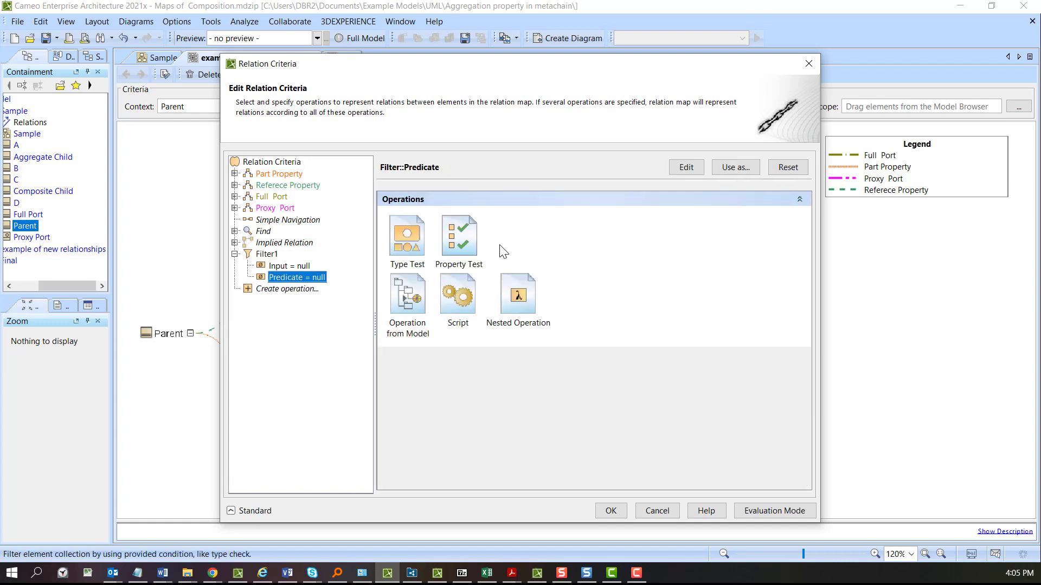
click(286, 266)
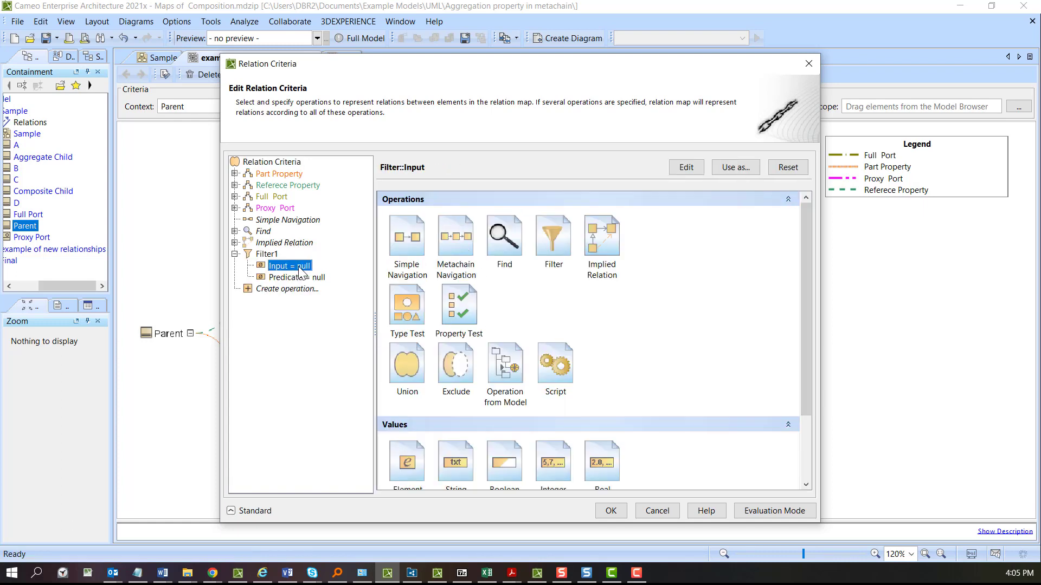
mouse_move(406, 237)
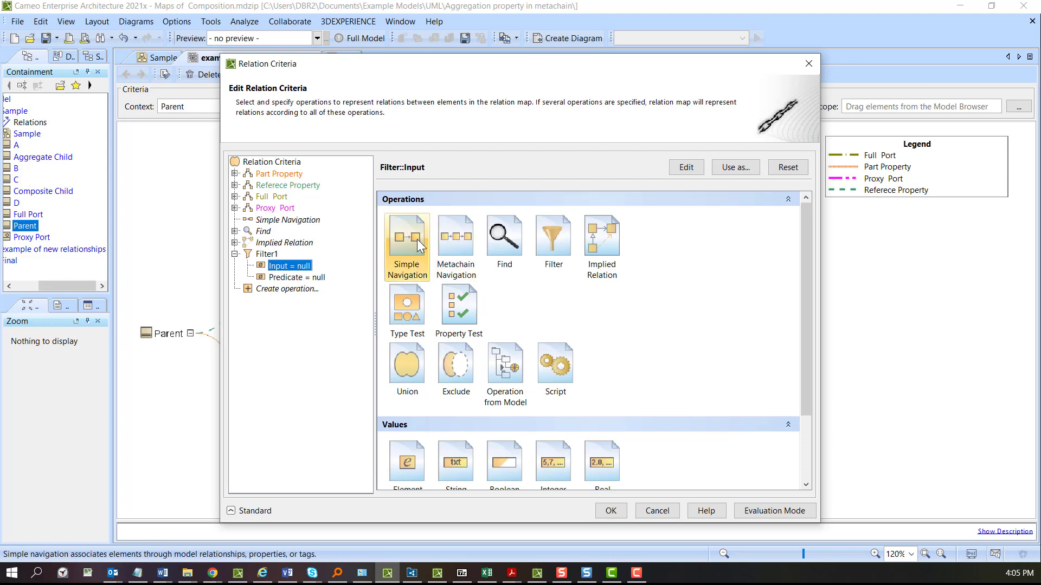
double_click(405, 246)
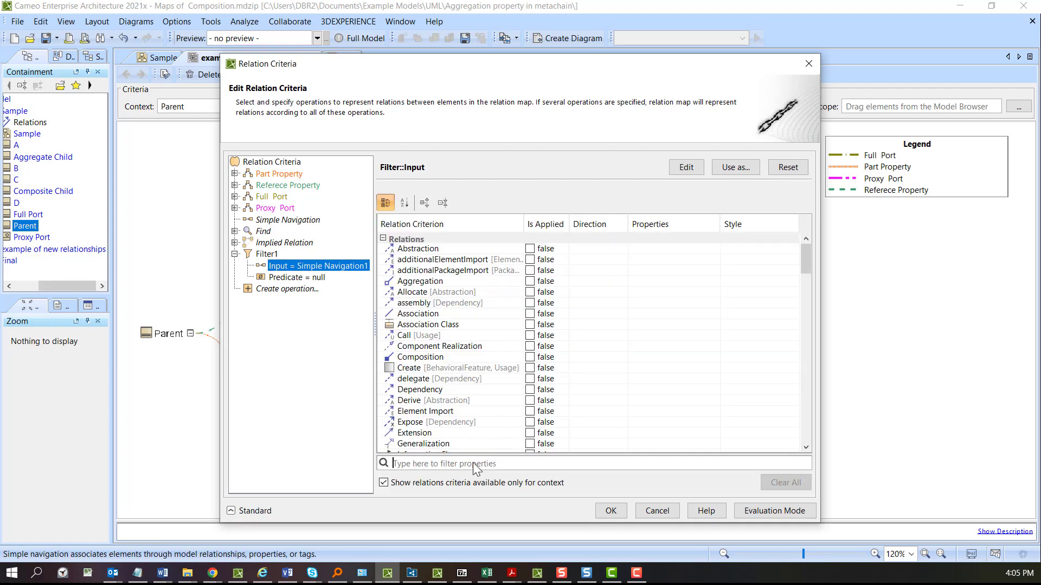
text(par)
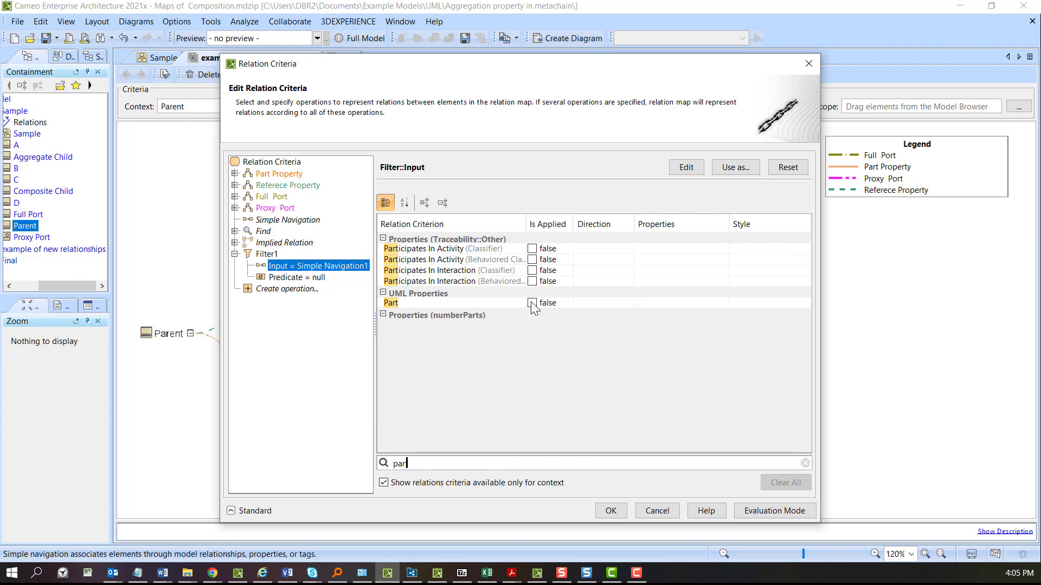
click(533, 302)
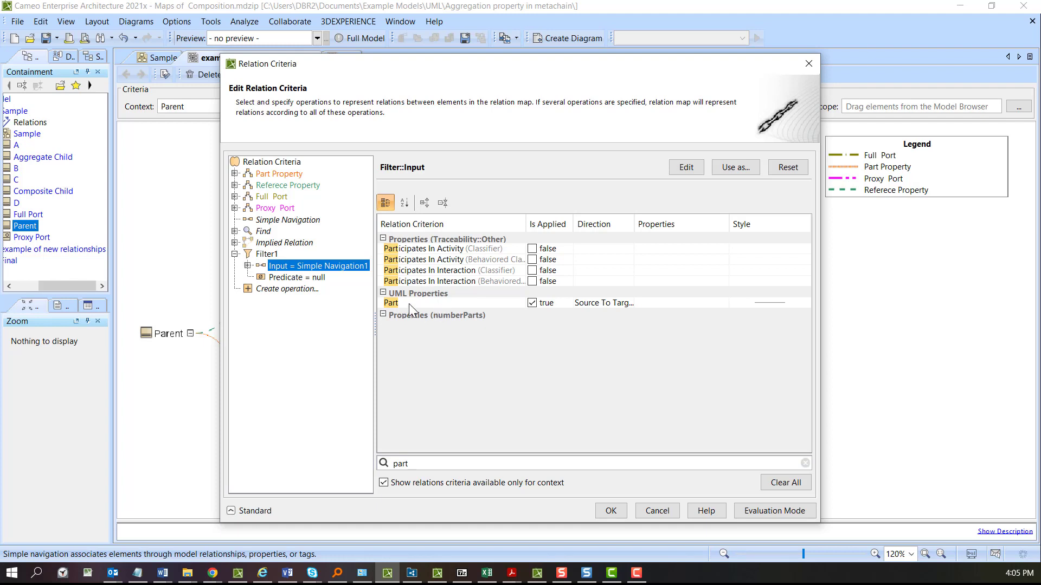
mouse_move(582, 319)
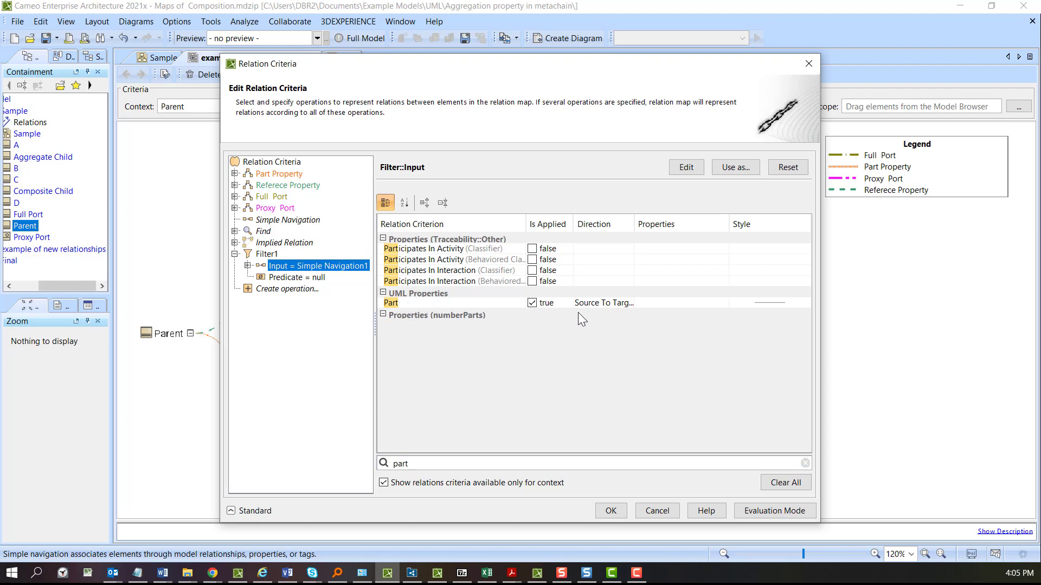
mouse_move(431, 312)
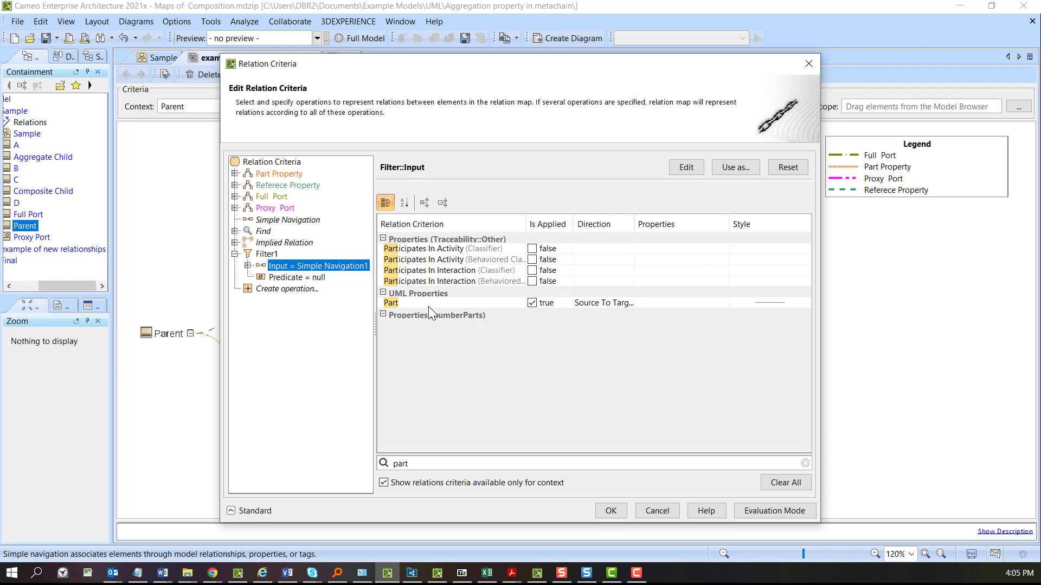
- Set the filter's predicate to a nested Property Test requiring an Applied Stereotype
click(297, 276)
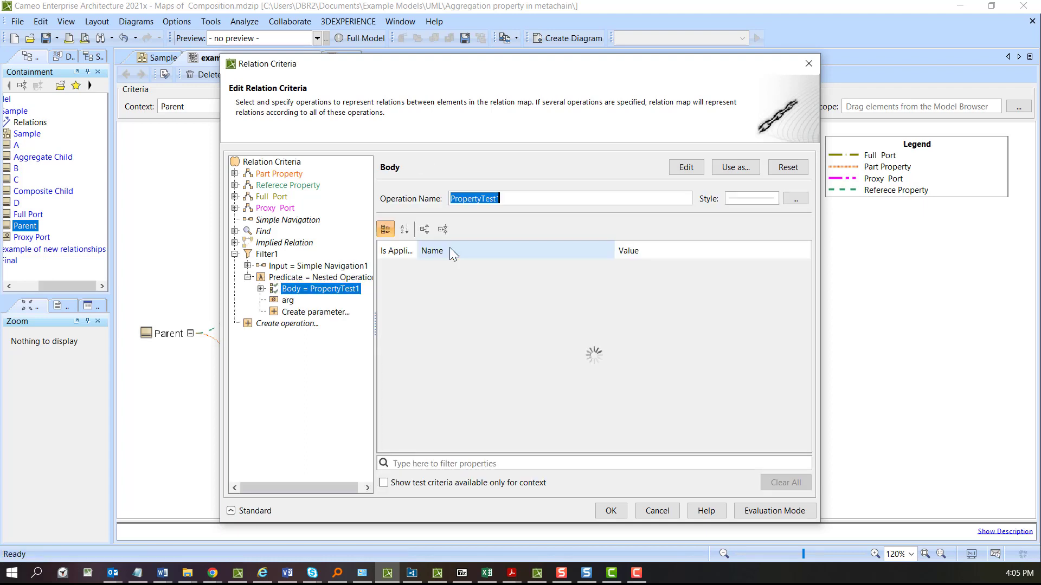
text(stere)
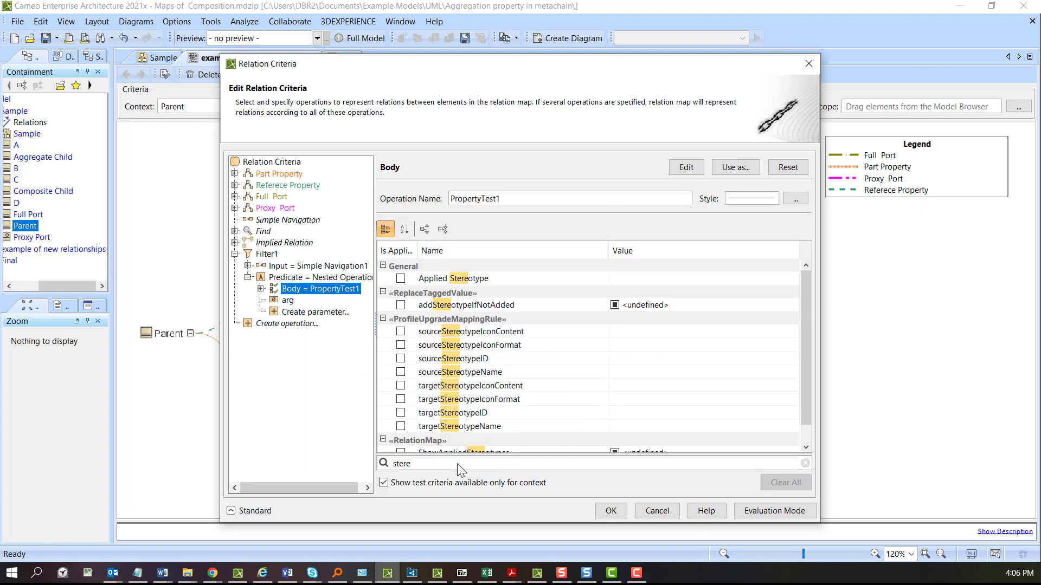
click(402, 279)
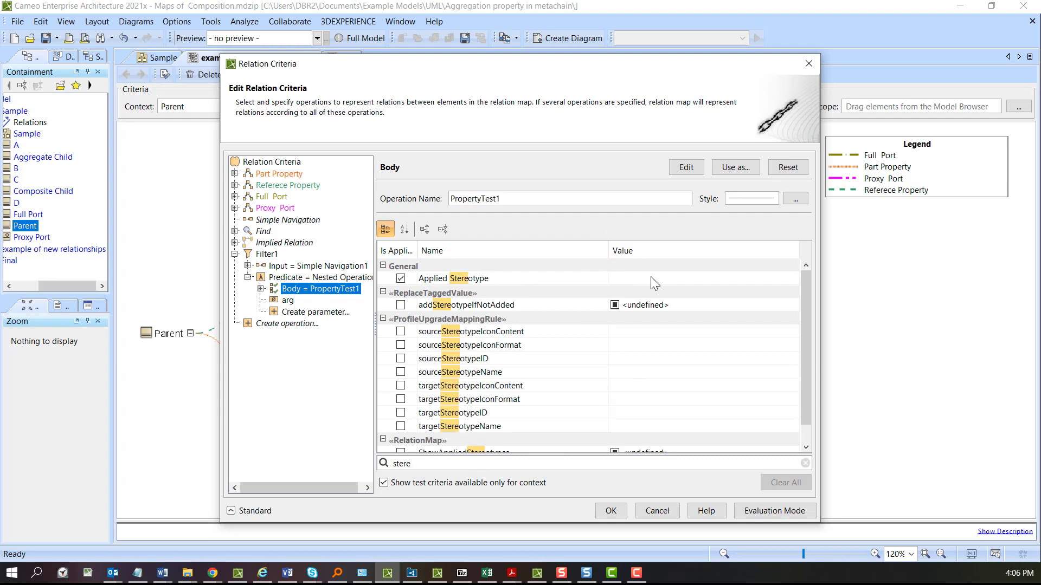
click(704, 279)
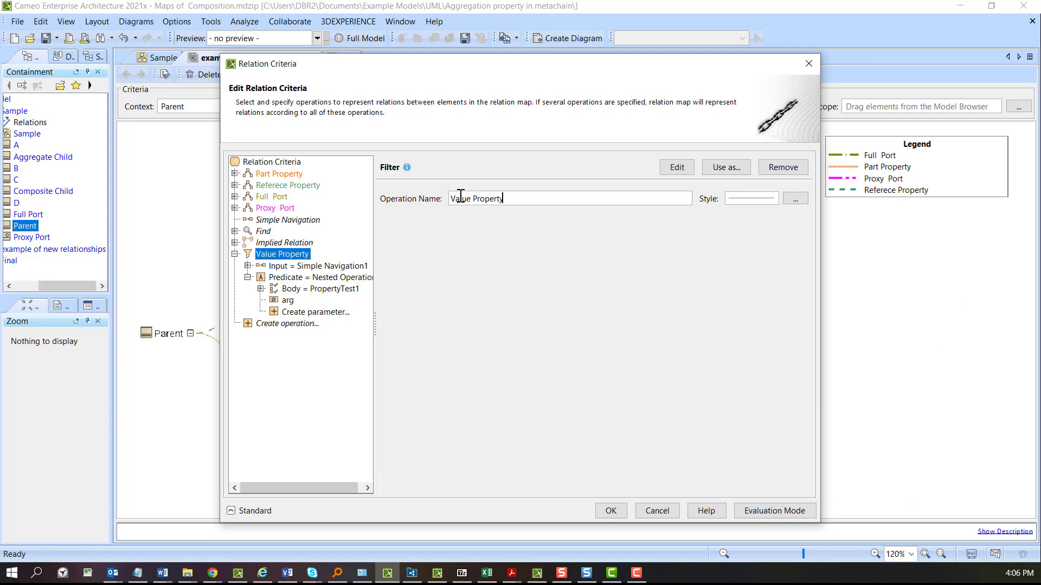
- Keep color 102,102,153 with a solid line for Value Property relations and confirm
click(795, 199)
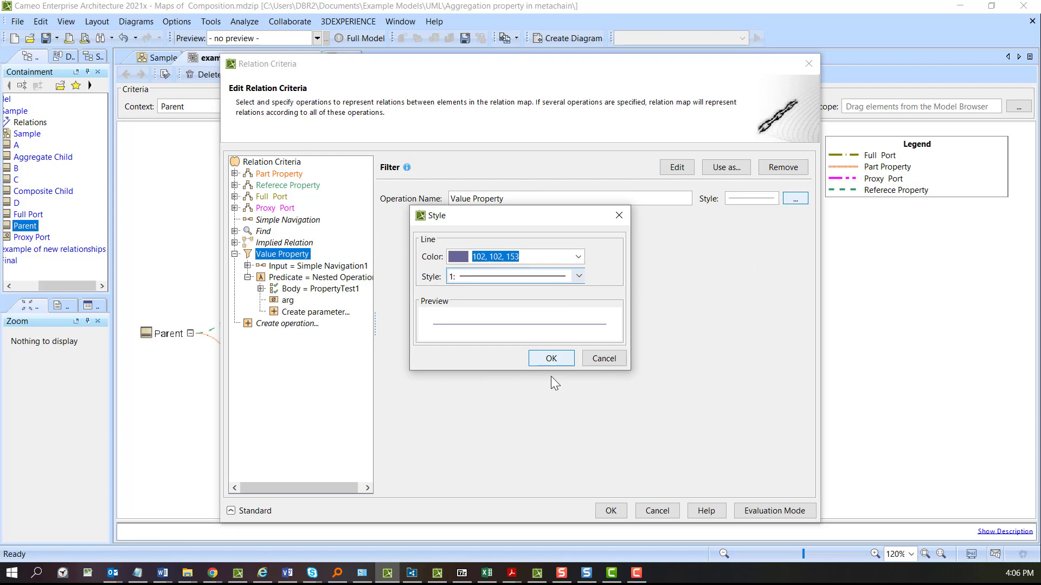
click(550, 359)
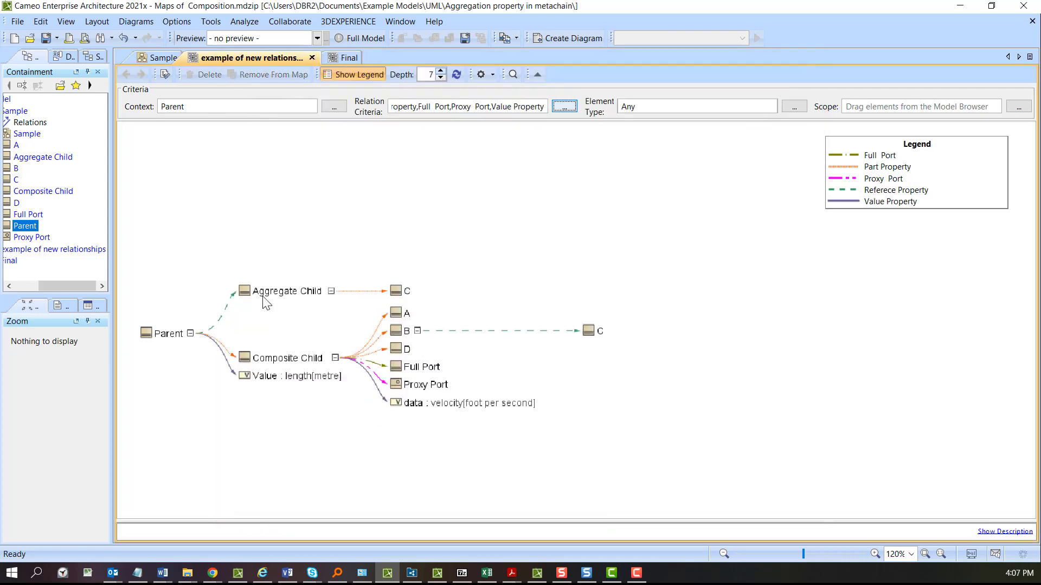
mouse_move(427, 202)
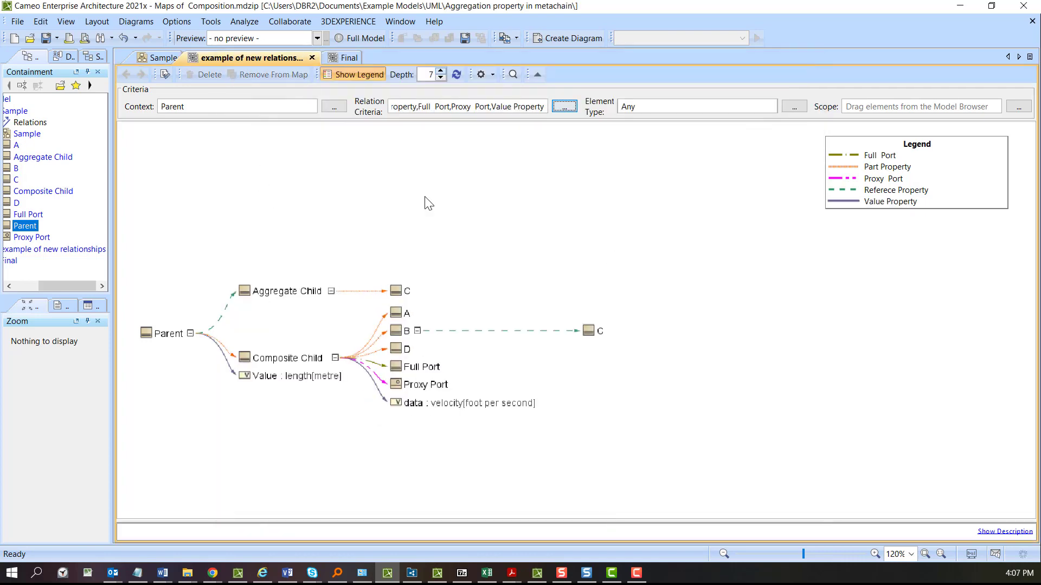
mouse_move(887, 232)
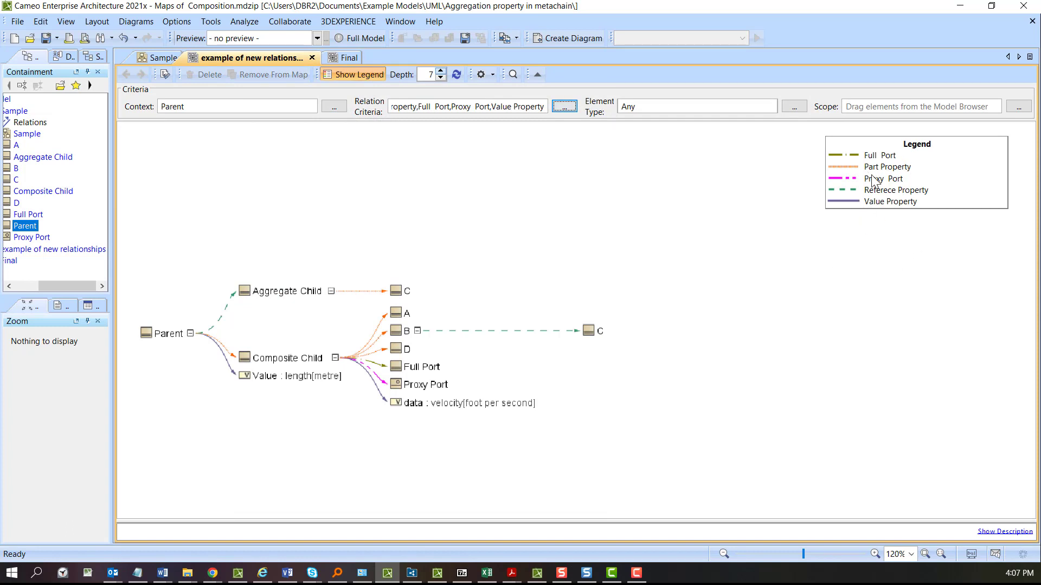
mouse_move(495, 383)
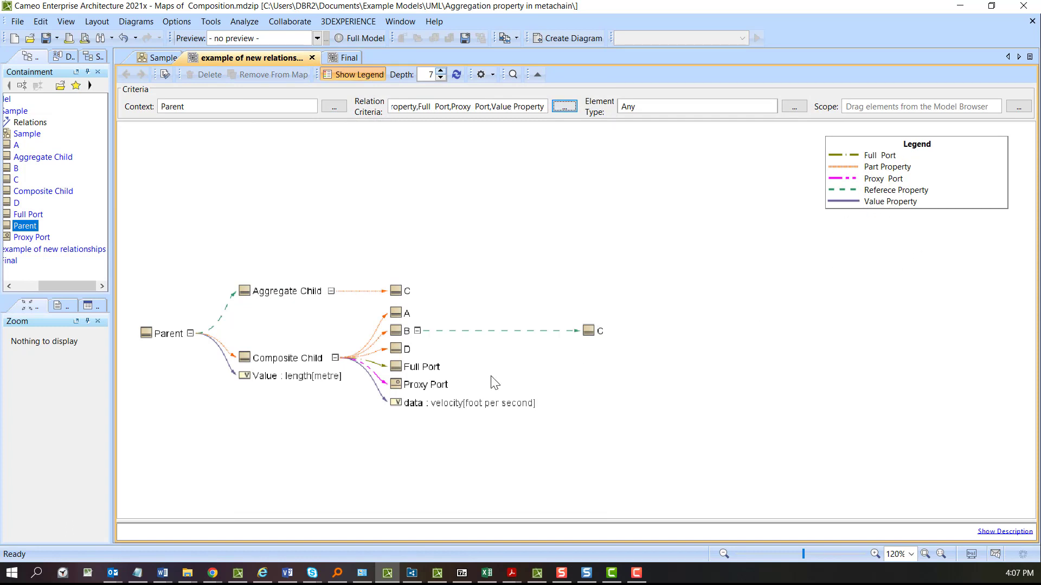
mouse_move(345, 444)
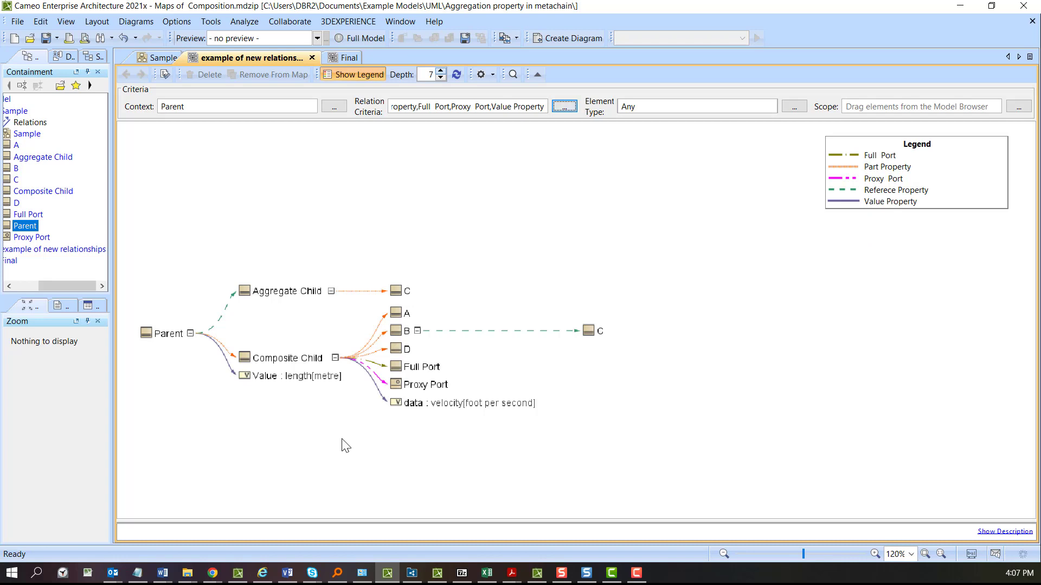
mouse_move(387, 160)
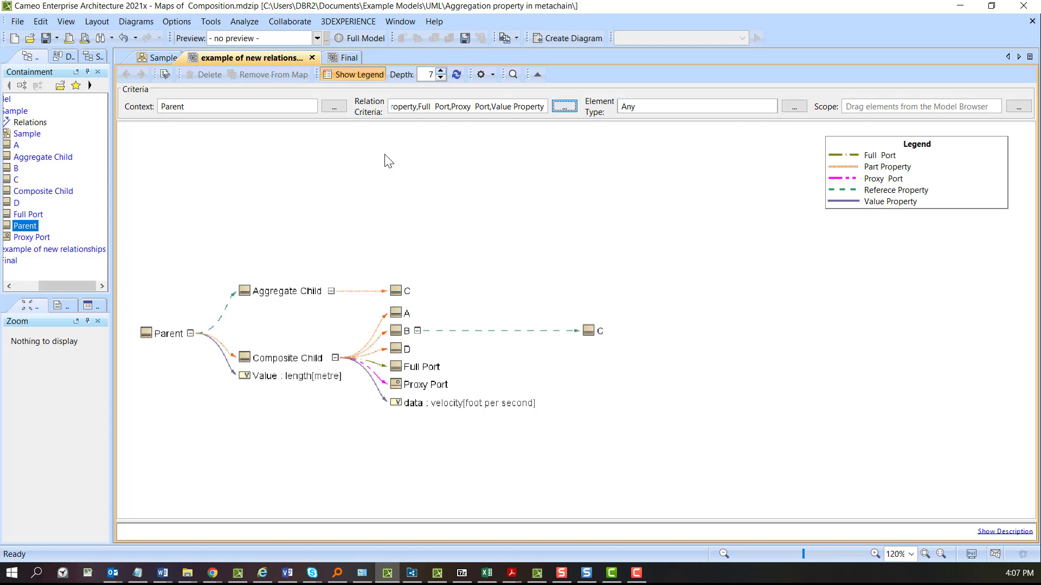
mouse_move(317, 225)
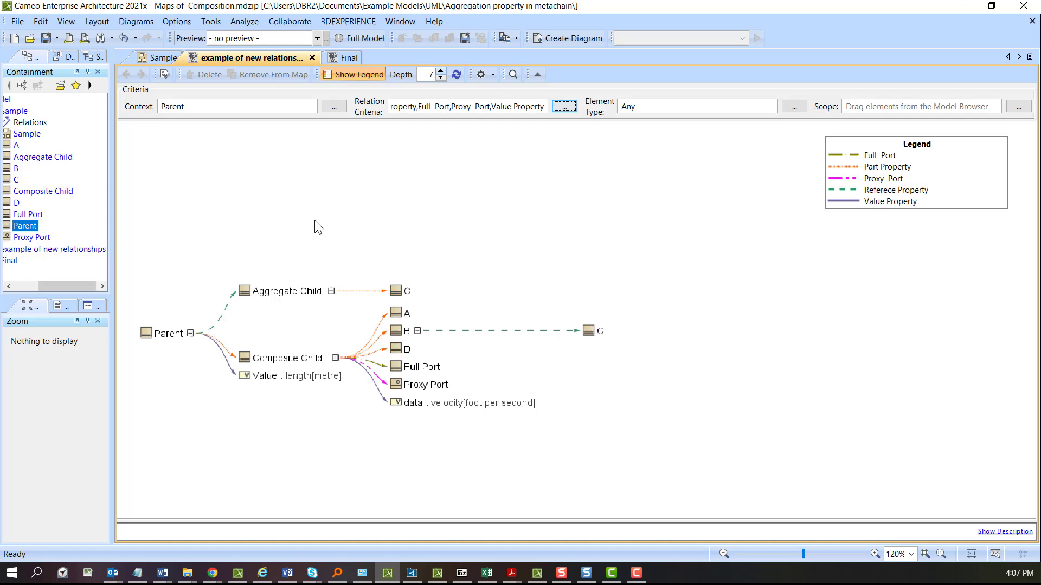
mouse_move(61, 426)
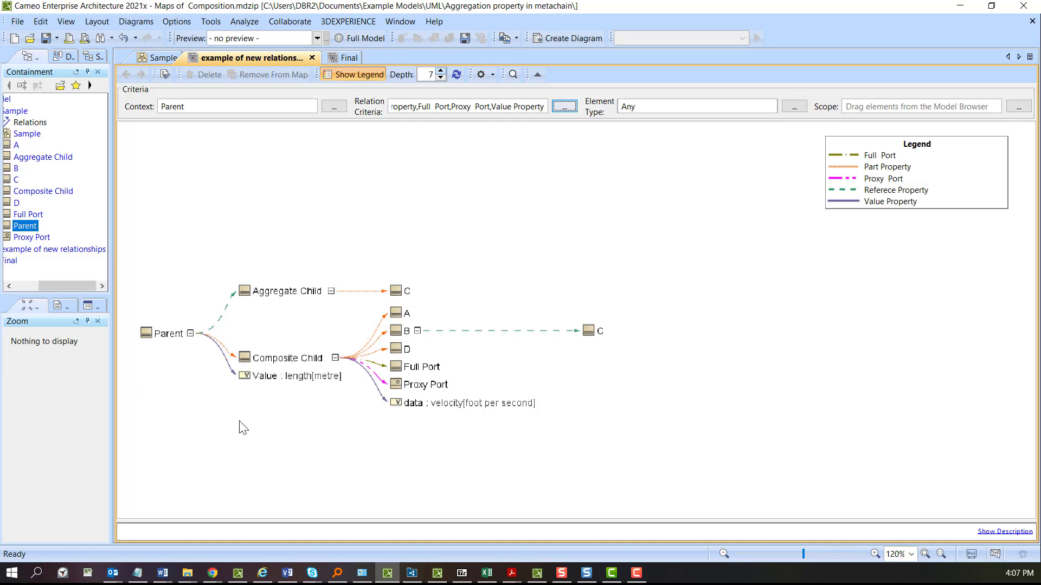
mouse_move(234, 396)
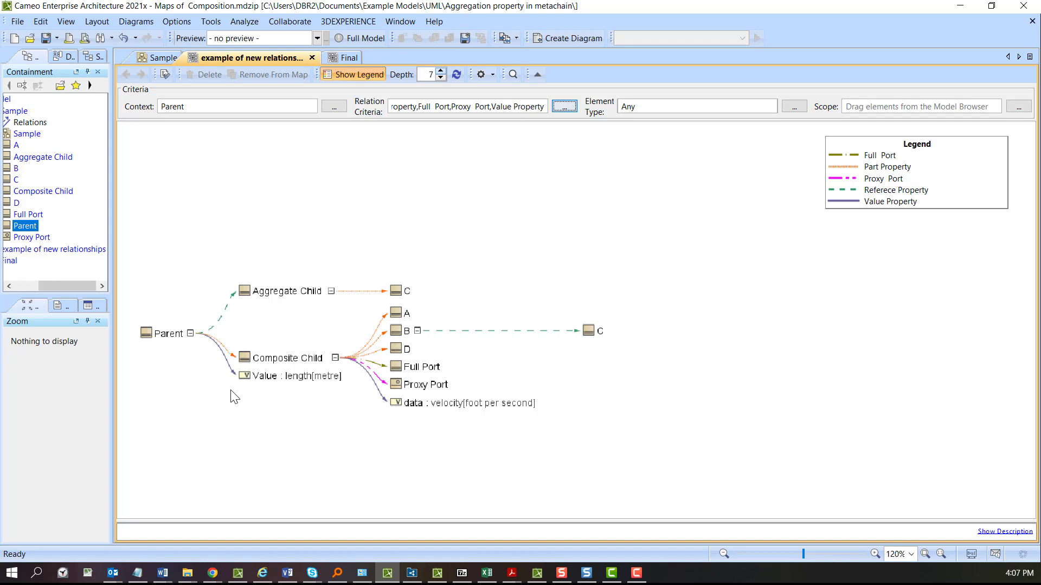